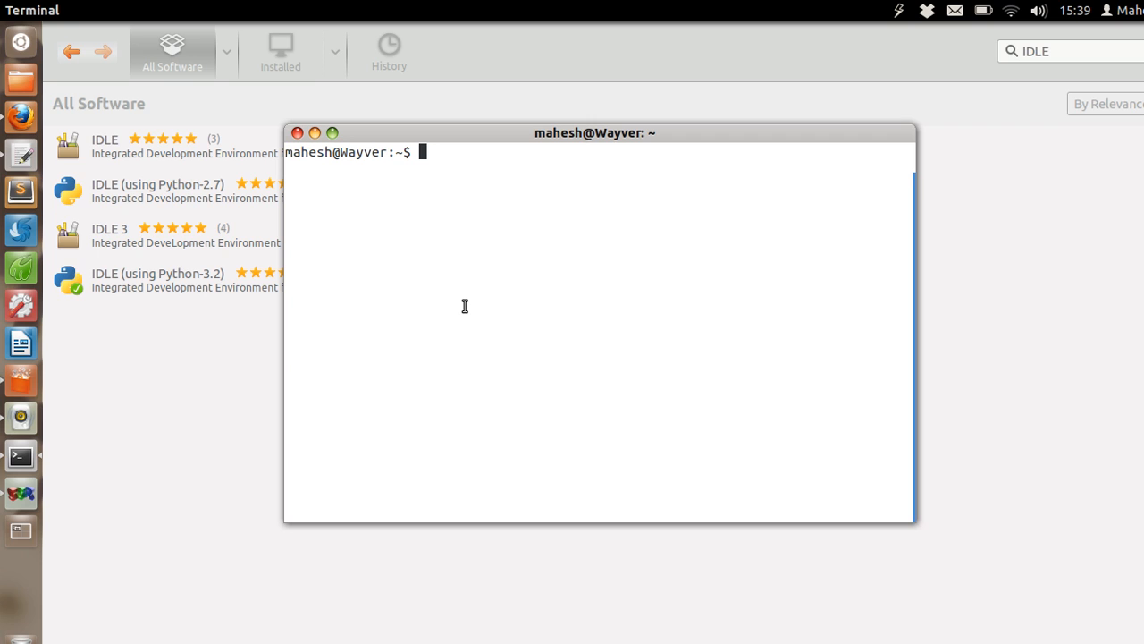
{"action": "mouse_move", "coordinate": [384, 234]}
{"action": "type", "text": "python"}
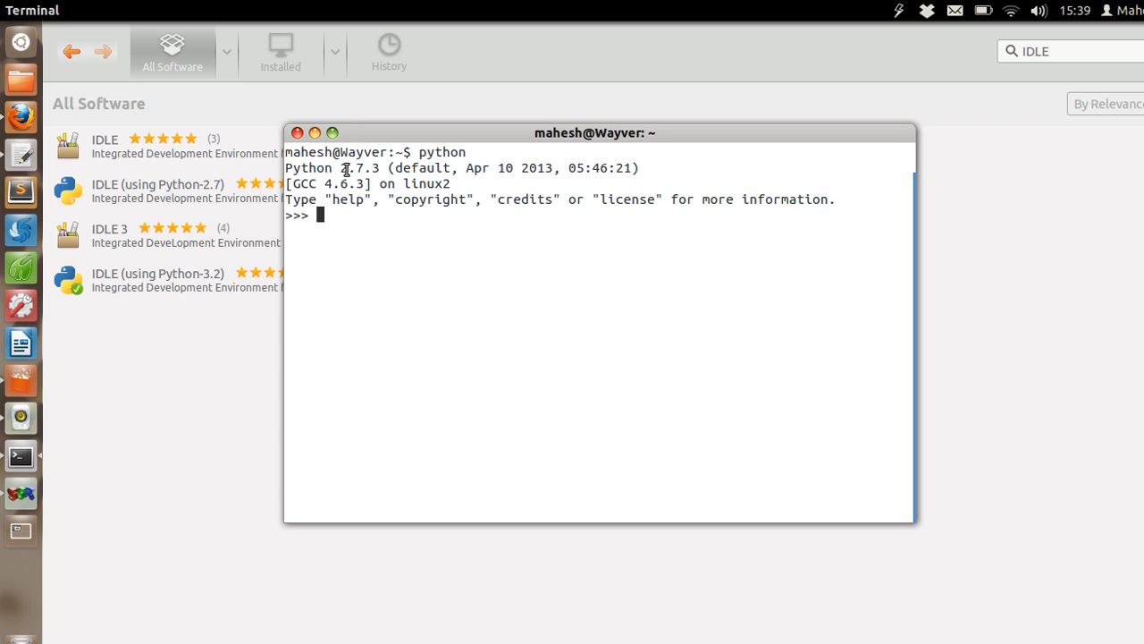
{"action": "mouse_move", "coordinate": [393, 216]}
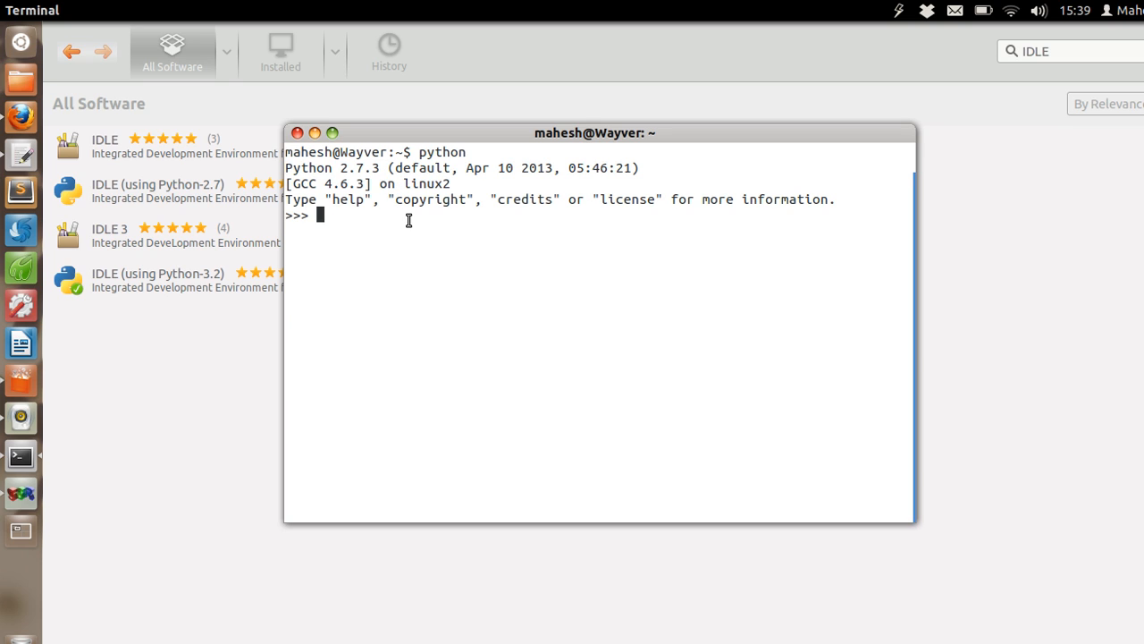
- Quit the Python 2.7.3 interpreter with exit();
{"action": "type", "text": "exit"}
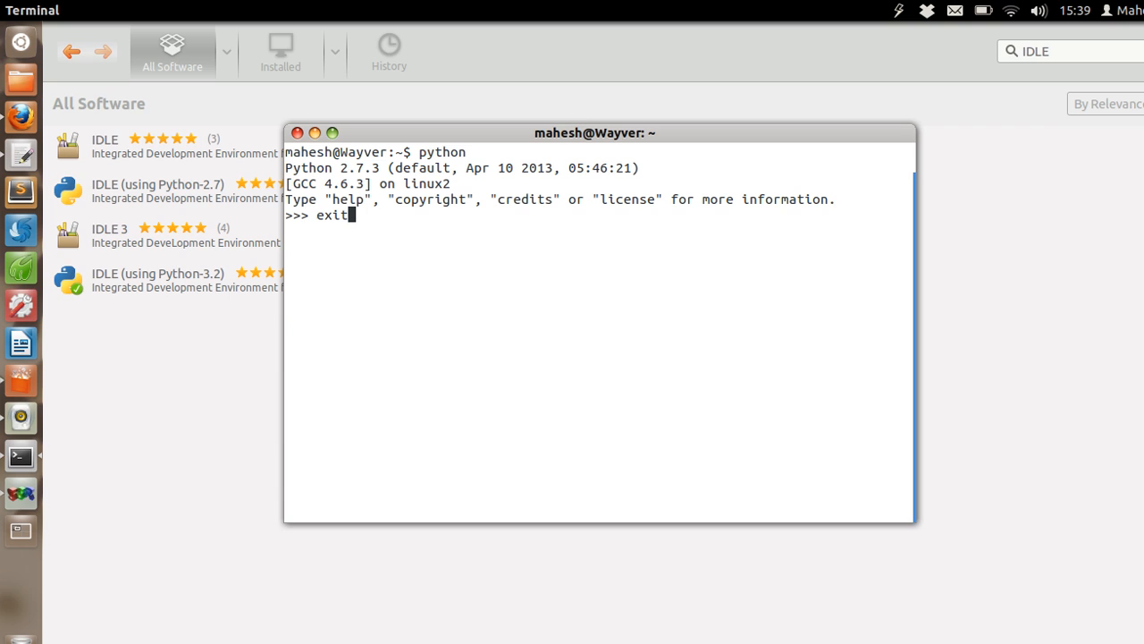
{"action": "type", "text": "()"}
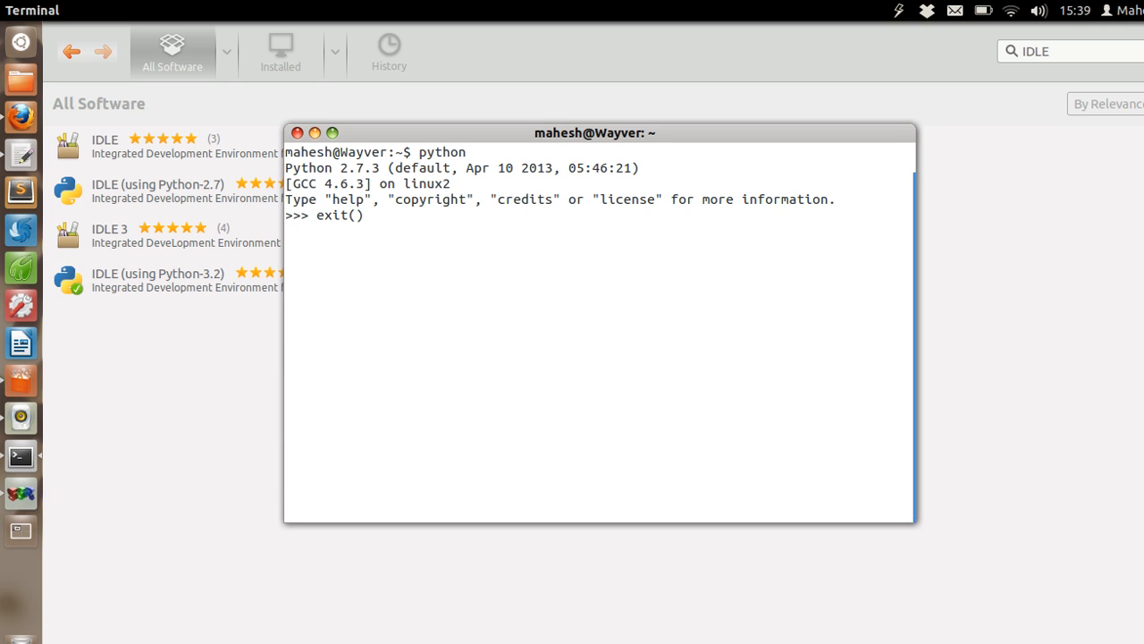
{"action": "type", "text": ";"}
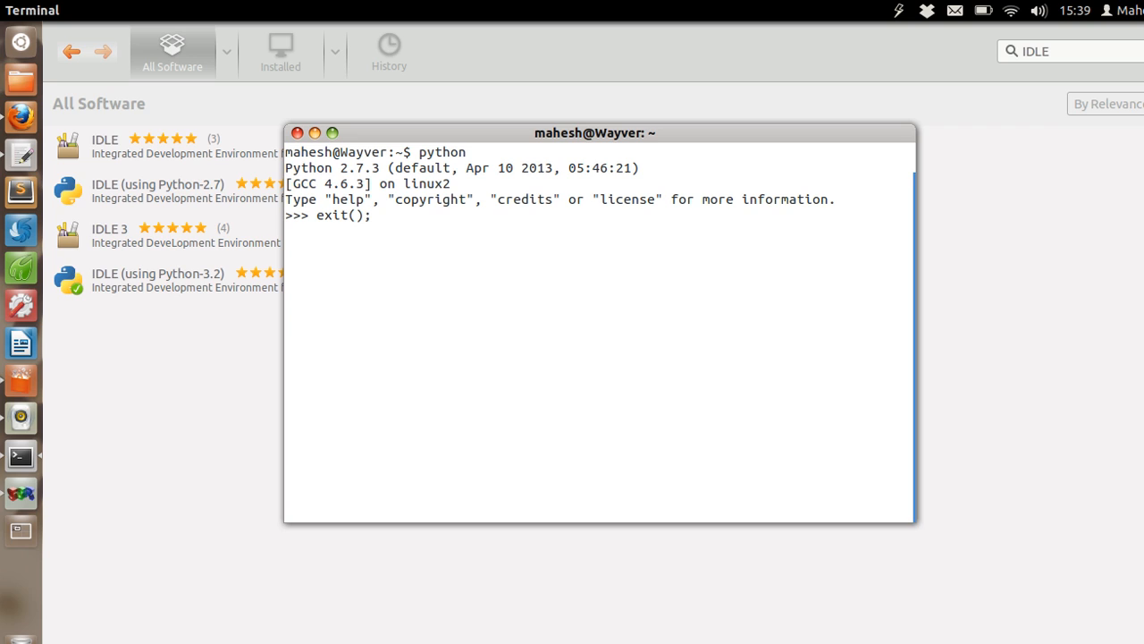
{"action": "key", "text": "Return"}
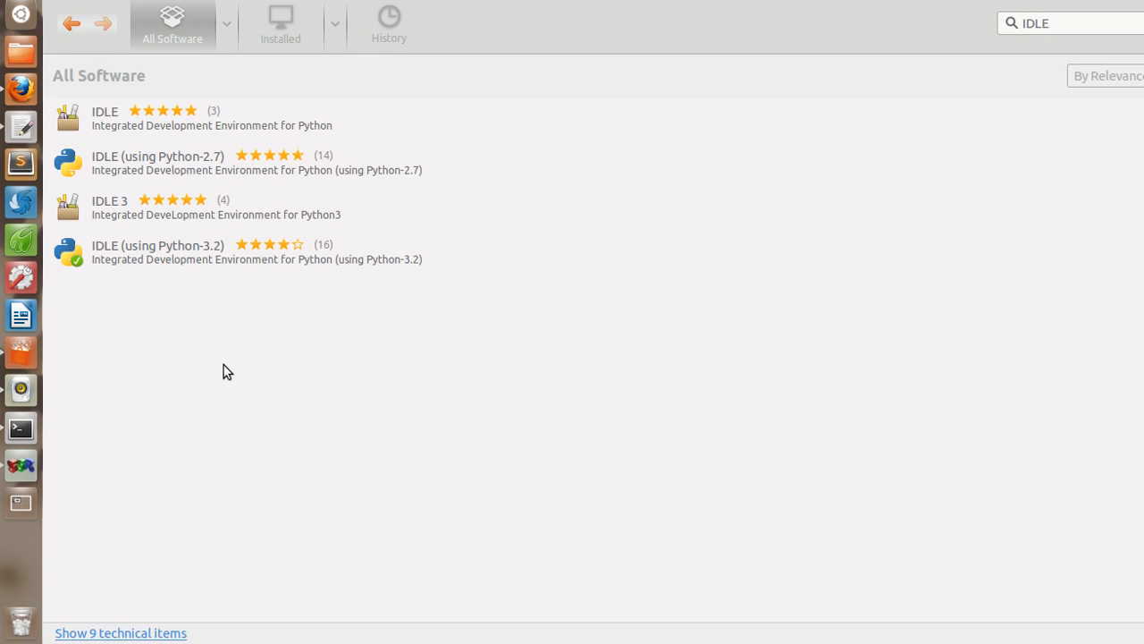
- Open the already-installed IDLE (using Python-3.2) entry from the IDLE search results
{"action": "left_click", "coordinate": [211, 118]}
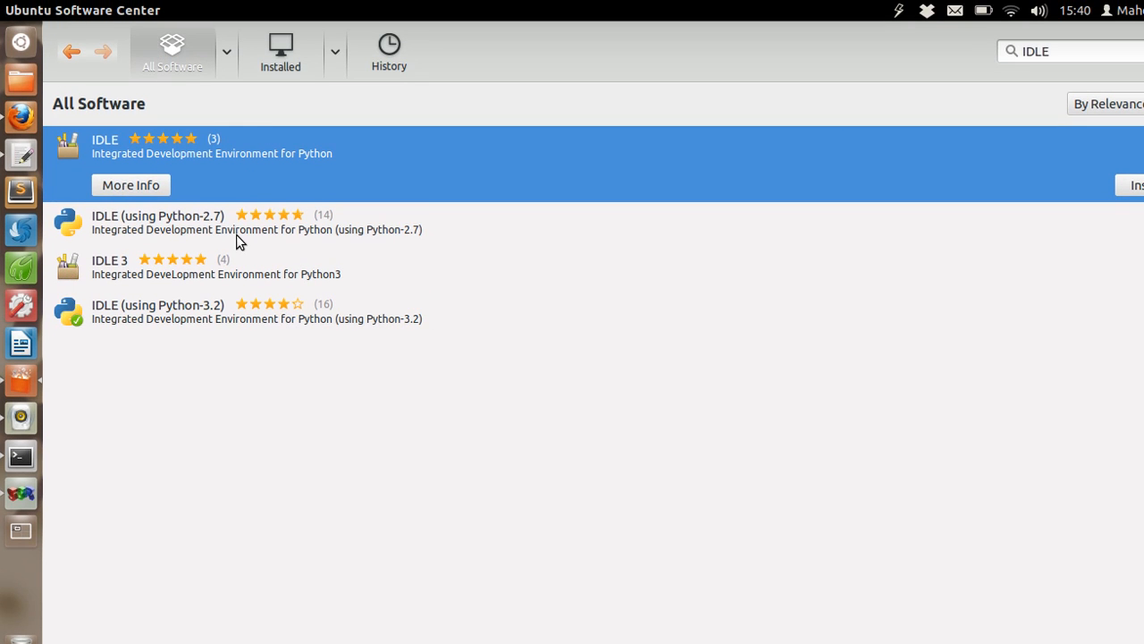
{"action": "mouse_move", "coordinate": [236, 313]}
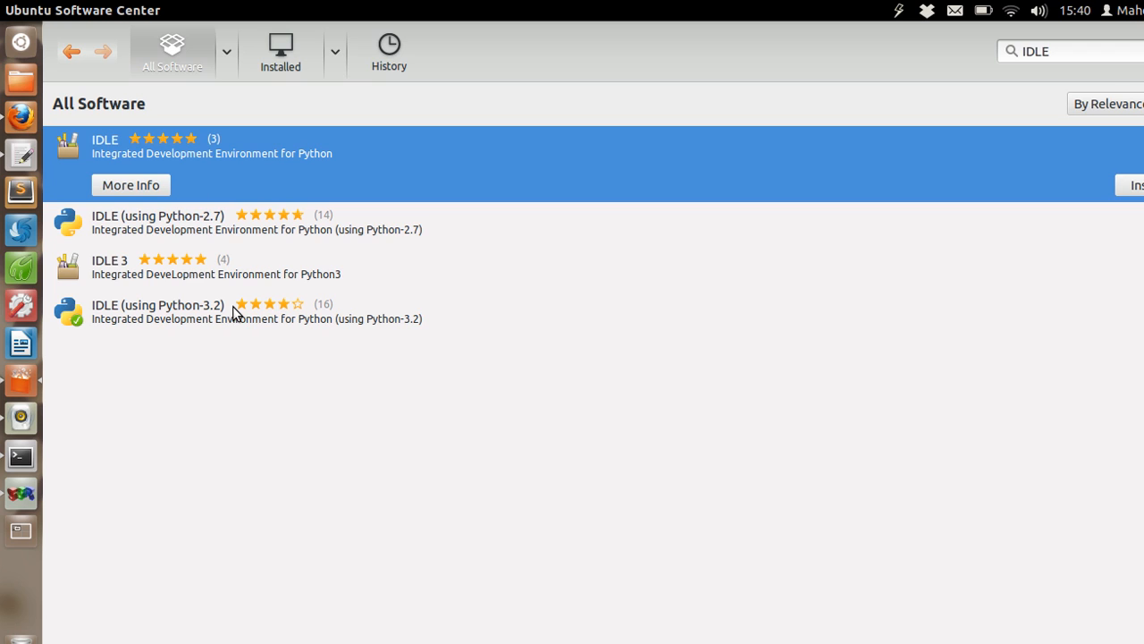
{"action": "left_click", "coordinate": [268, 311]}
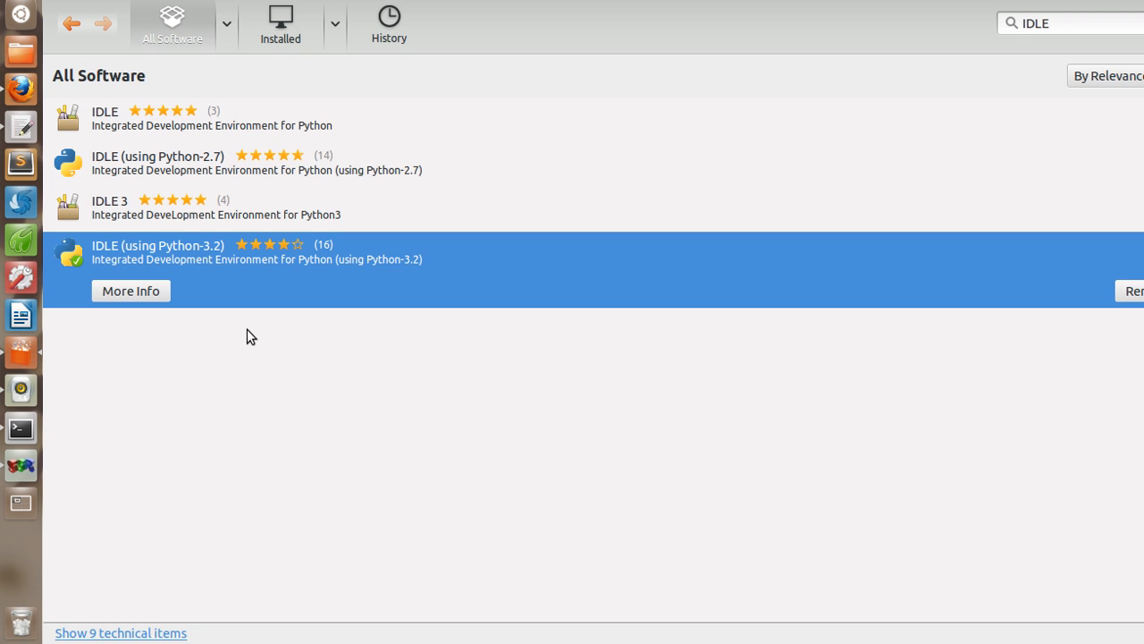
{"action": "mouse_move", "coordinate": [356, 339]}
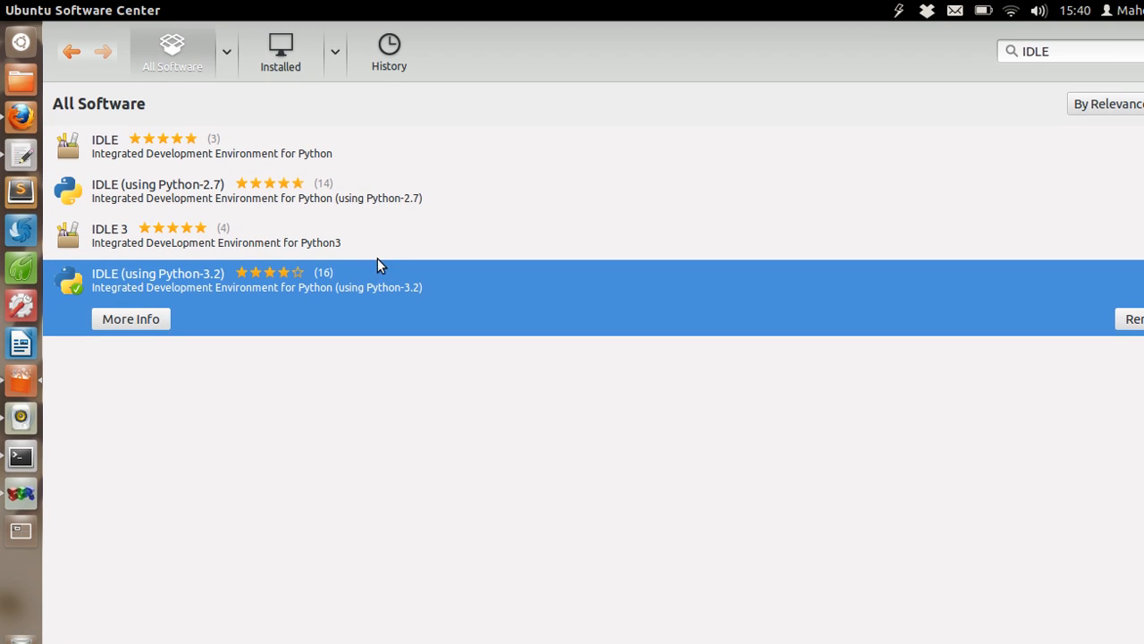
{"action": "mouse_move", "coordinate": [277, 241]}
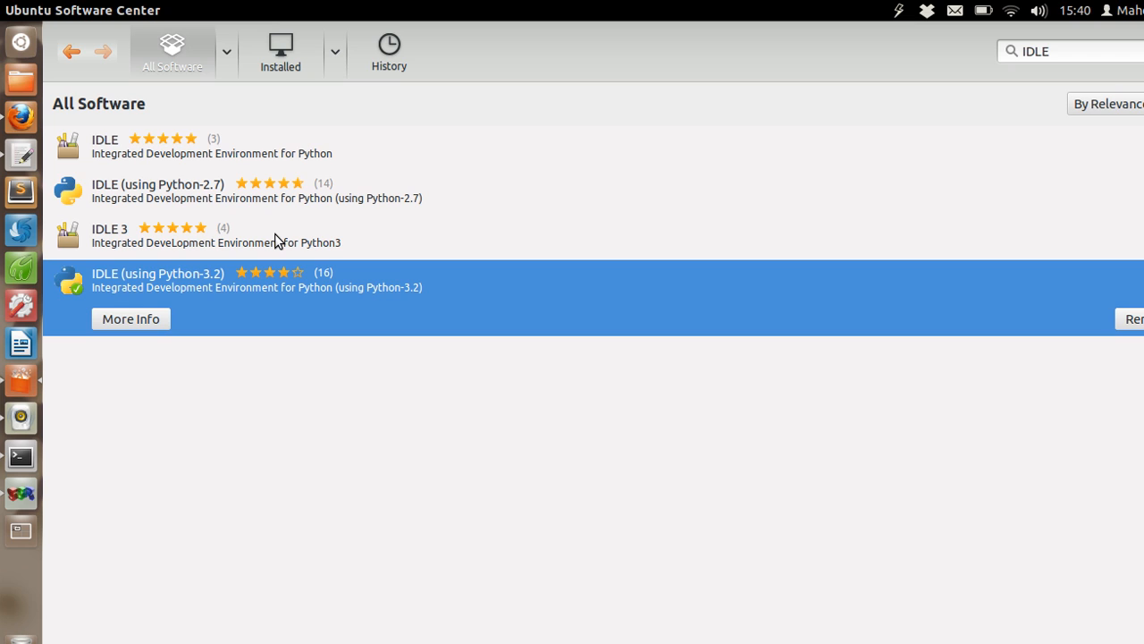
{"action": "mouse_move", "coordinate": [307, 242]}
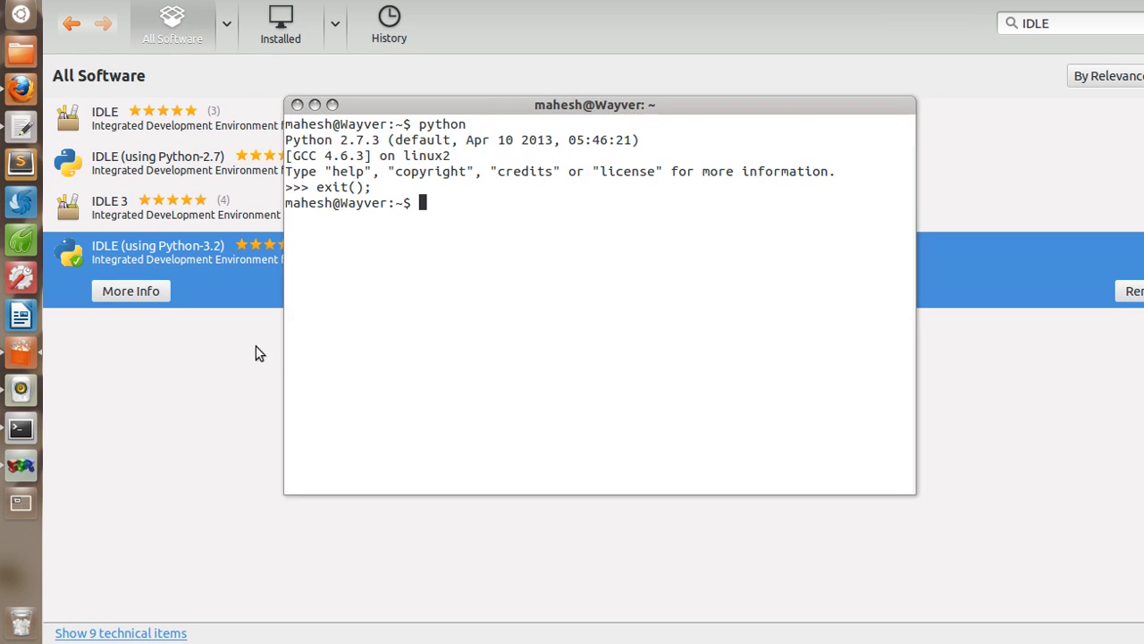
- Launch the Python 3.2.3 interpreter with the python3 command
{"action": "type", "text": "pyth"}
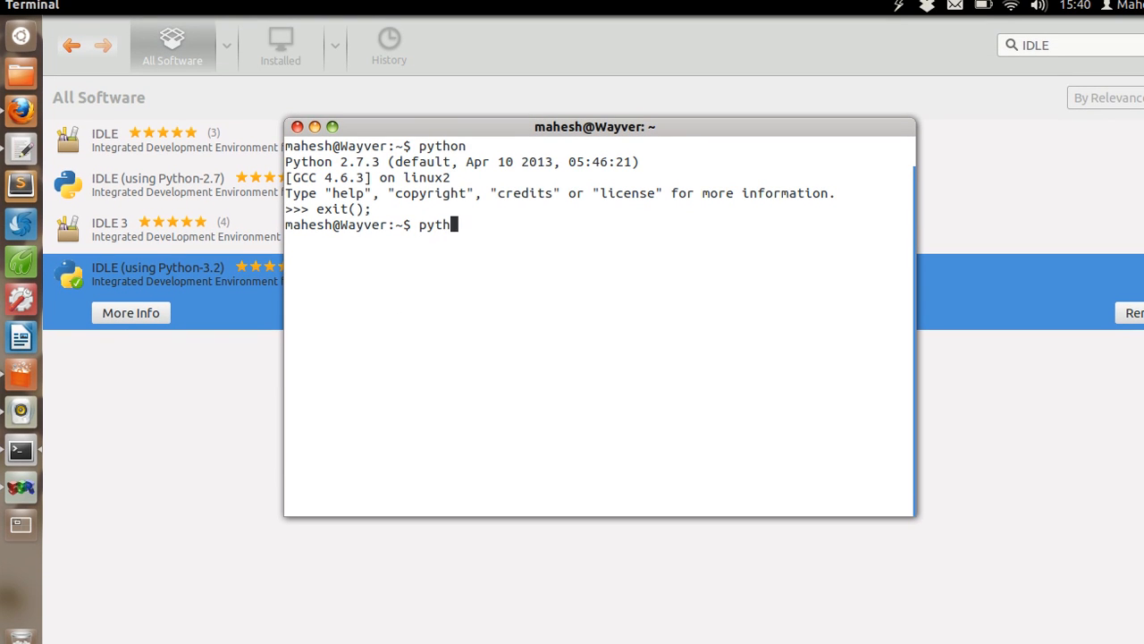
{"action": "type", "text": "on3"}
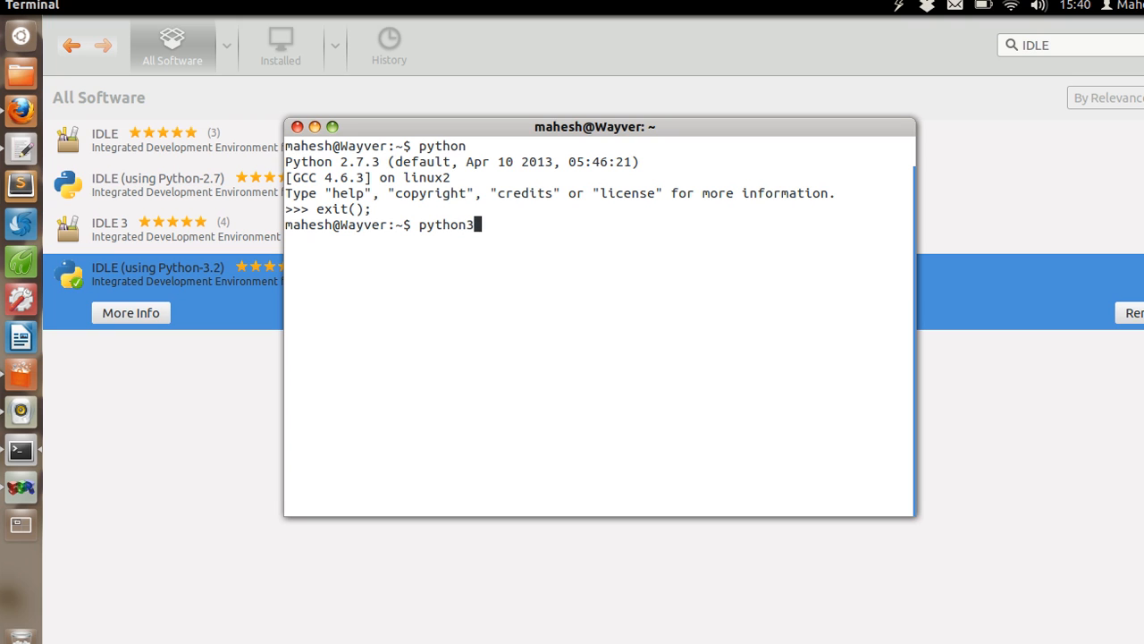
{"action": "key", "text": "Return"}
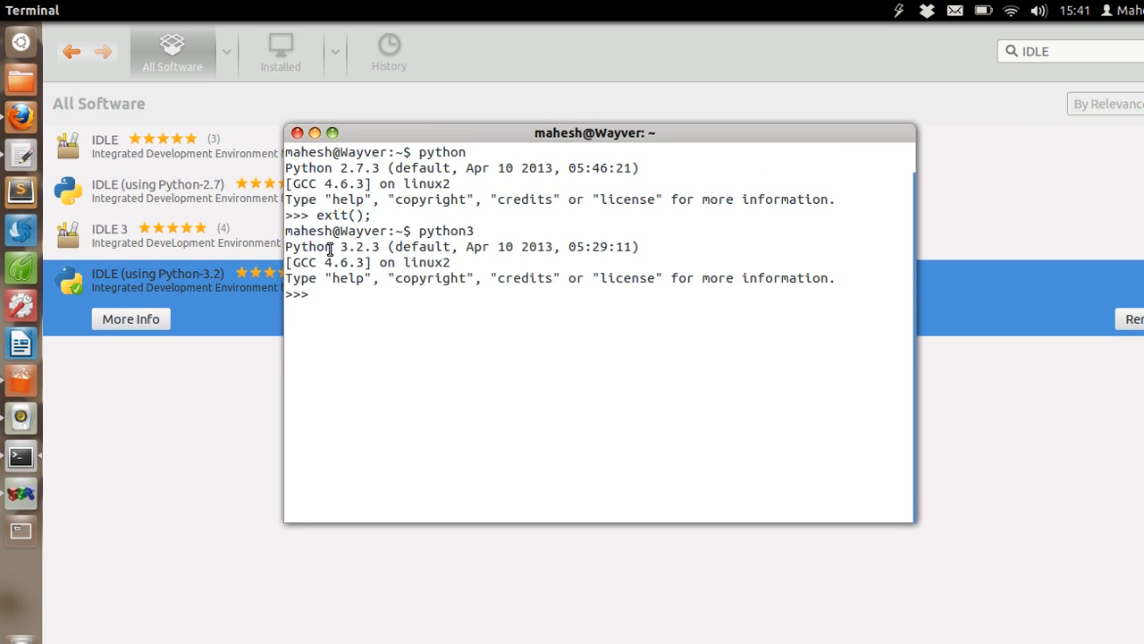
{"action": "mouse_move", "coordinate": [378, 247]}
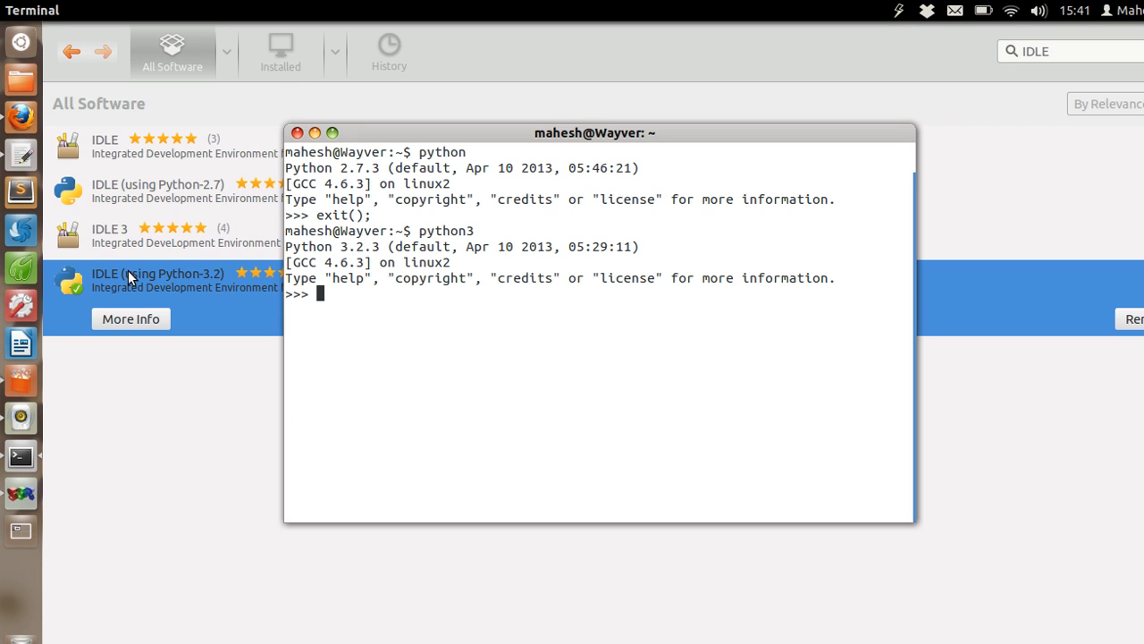
{"action": "mouse_move", "coordinate": [327, 311]}
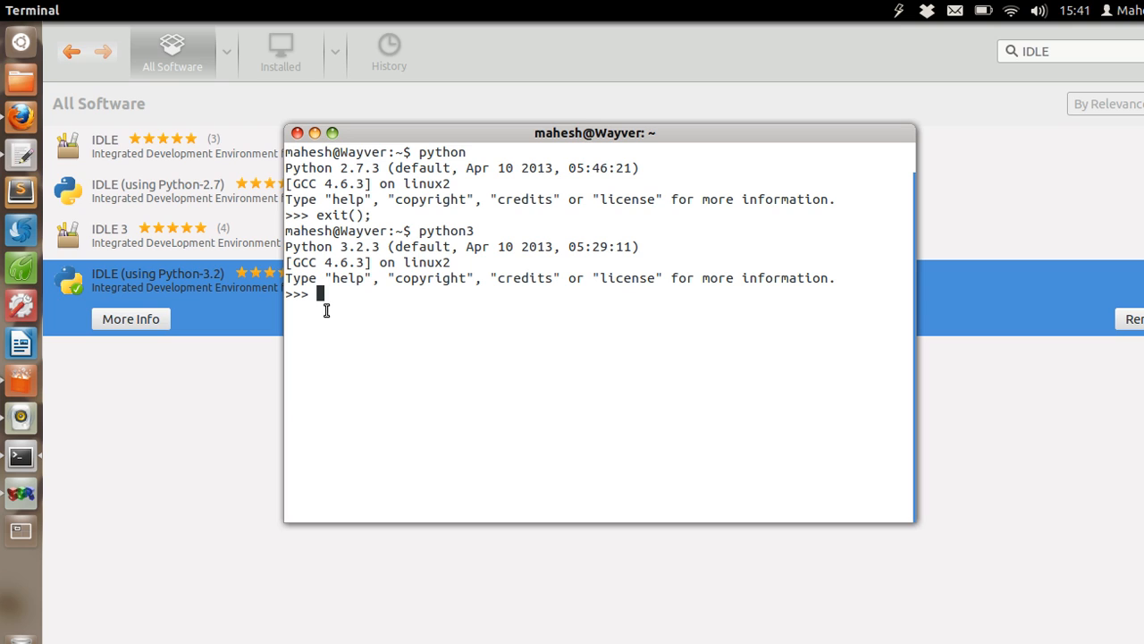
- Assign the string "mahesh" to variable s1
{"action": "type", "text": "s1"}
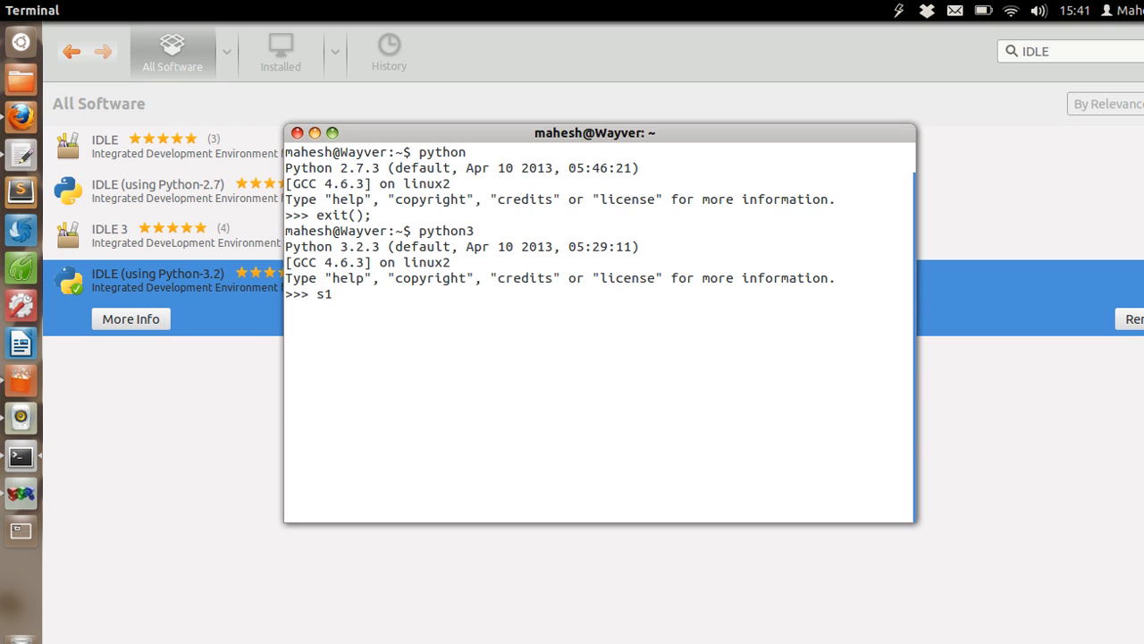
{"action": "type", "text": "="}
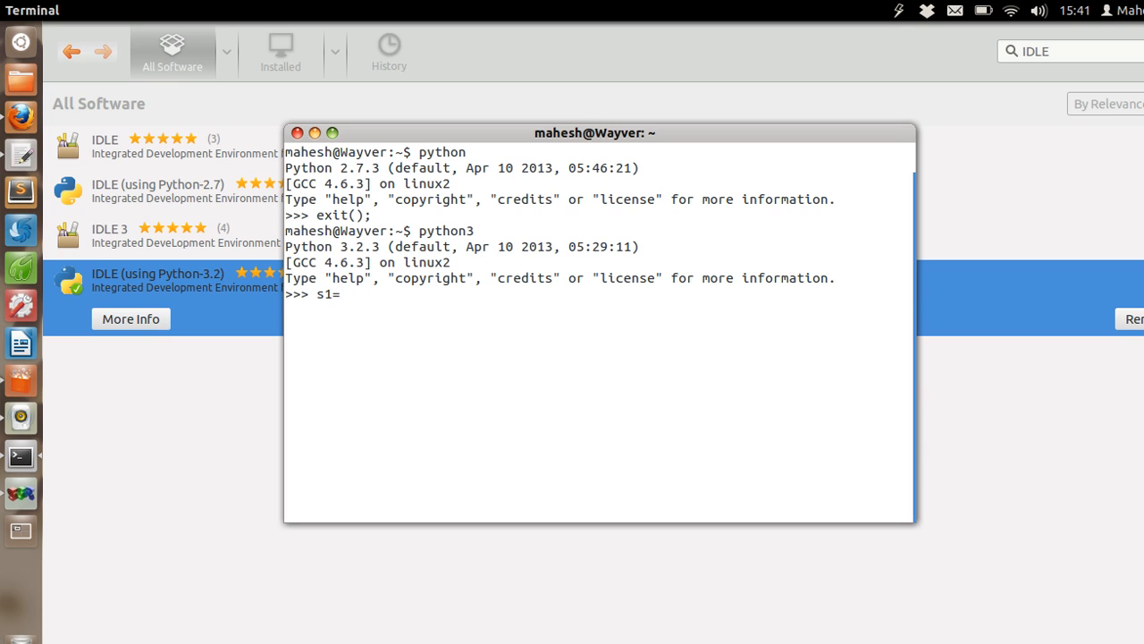
{"action": "type", "text": "\"mahesh\";"}
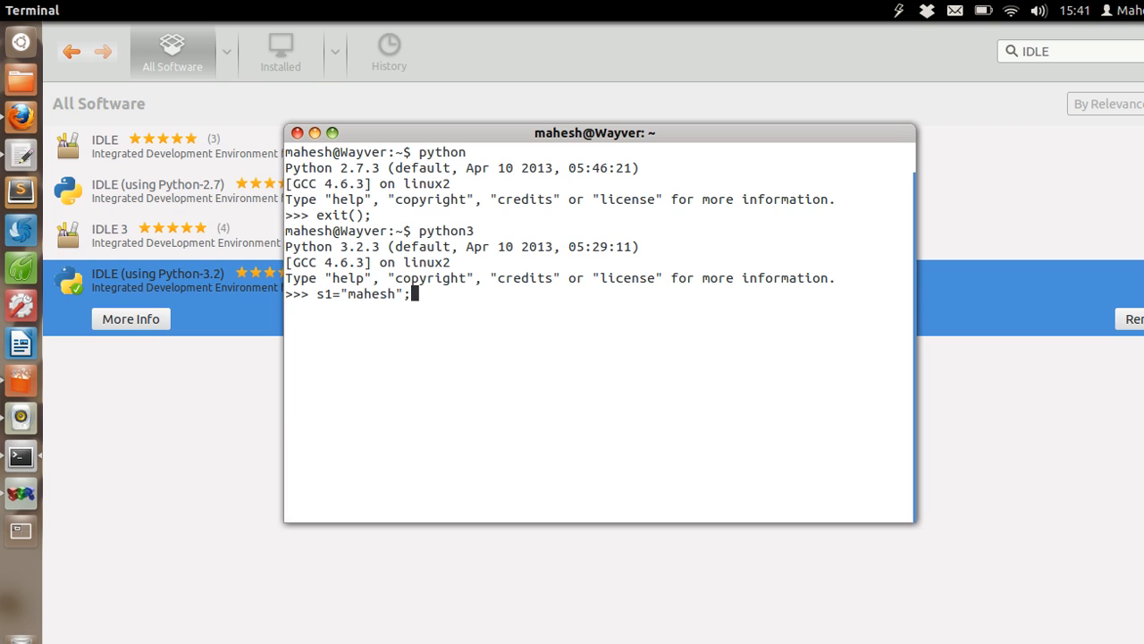
{"action": "key", "text": "Return"}
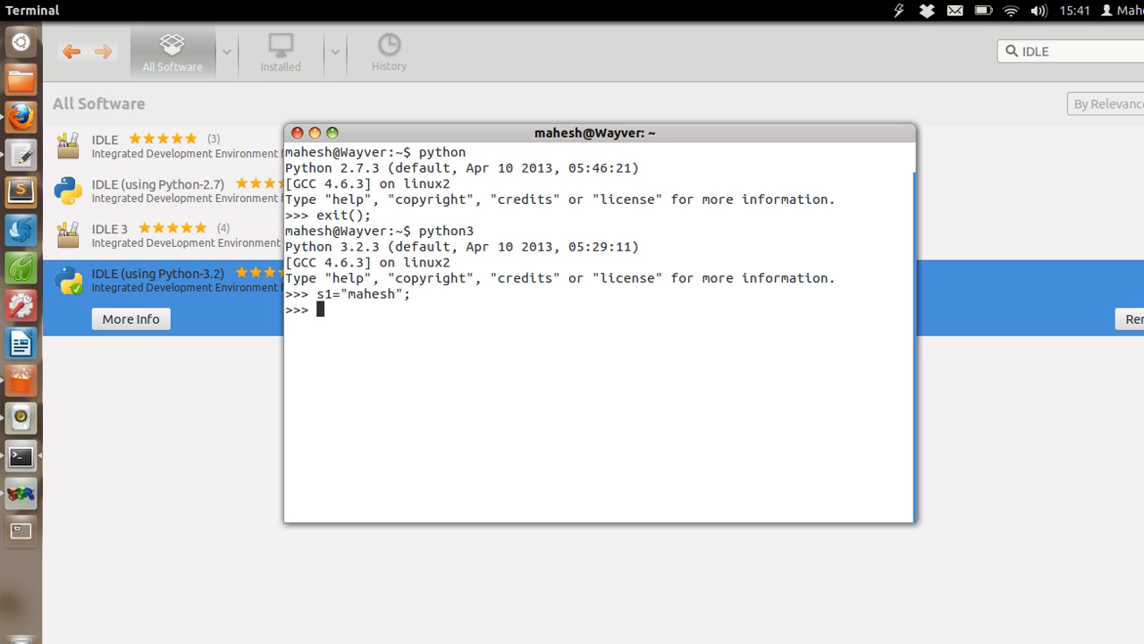
- Print s1 so "mahesh" appears as output
{"action": "type", "text": "print"}
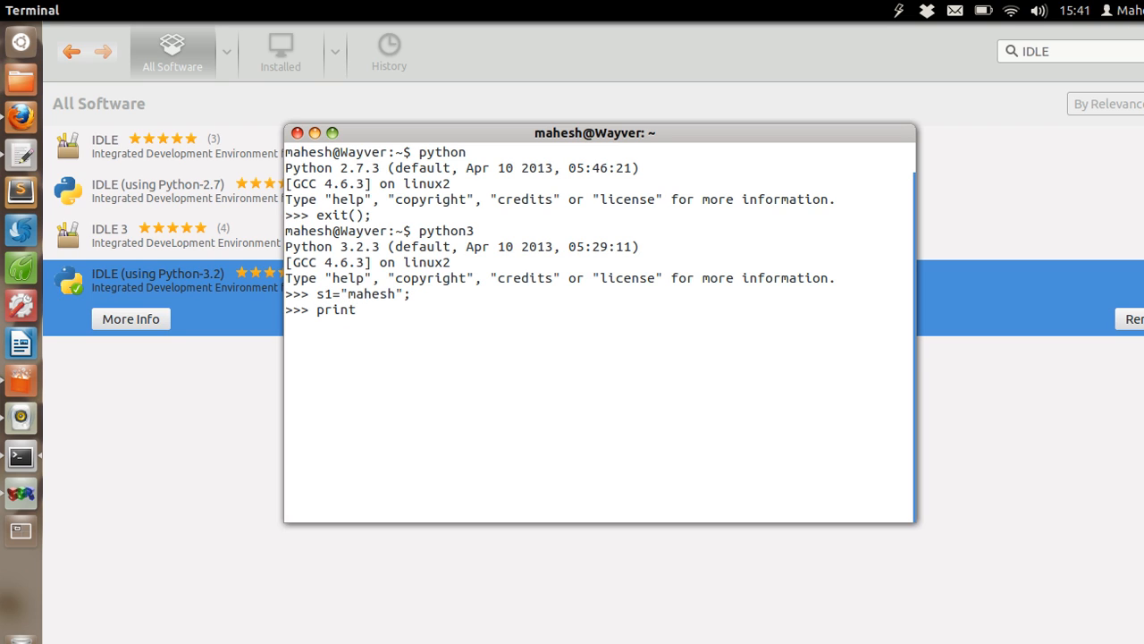
{"action": "type", "text": "("}
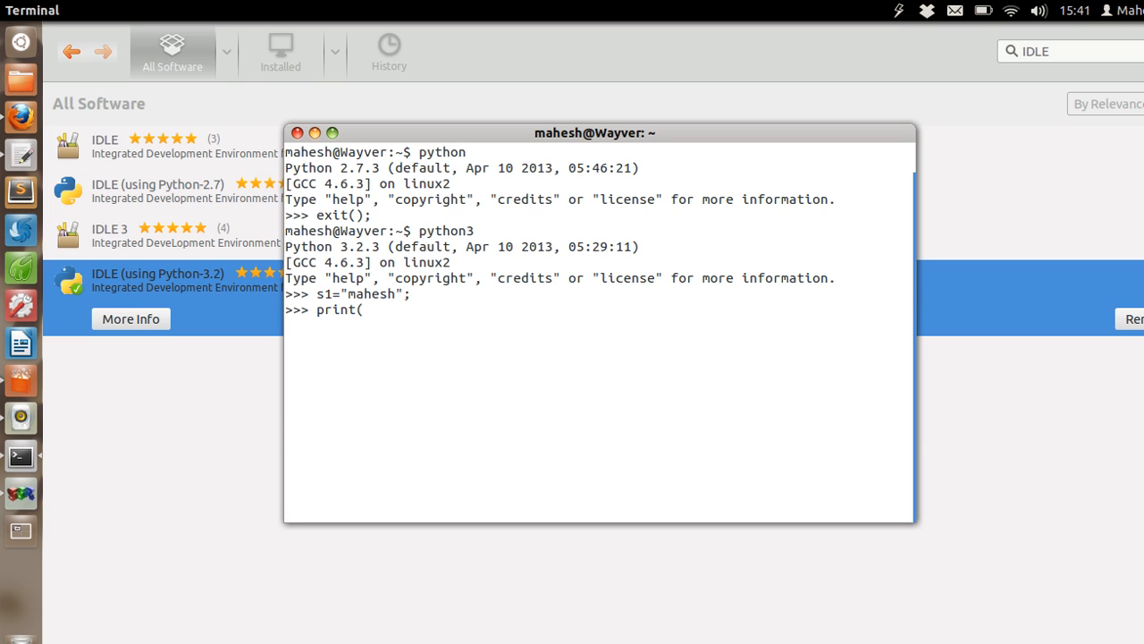
{"action": "type", "text": "s1)"}
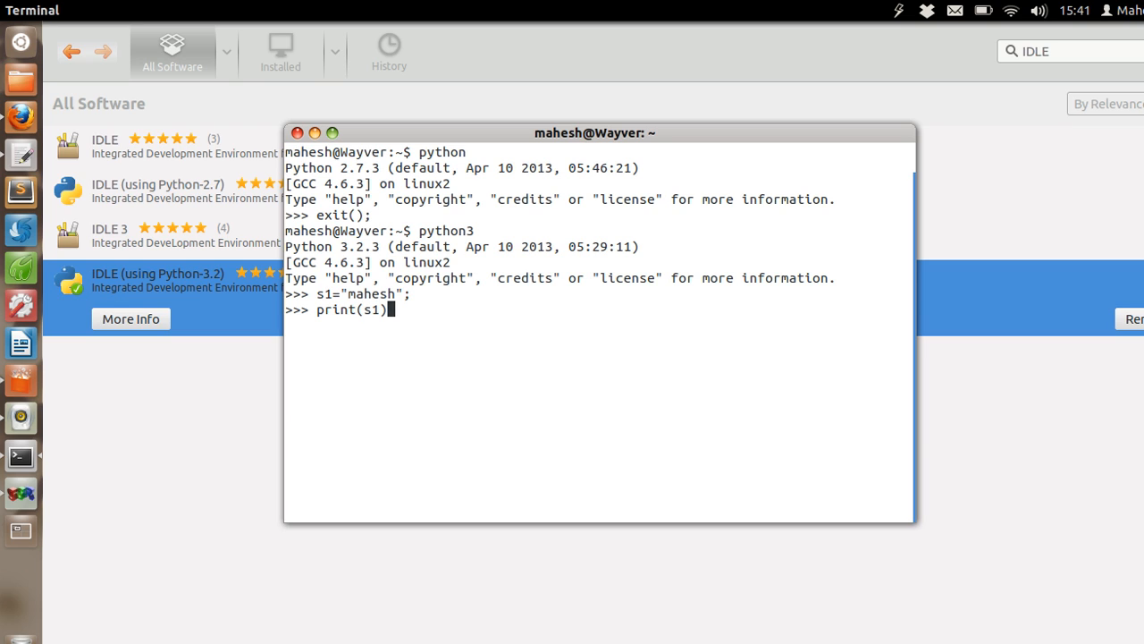
{"action": "key", "text": "Return"}
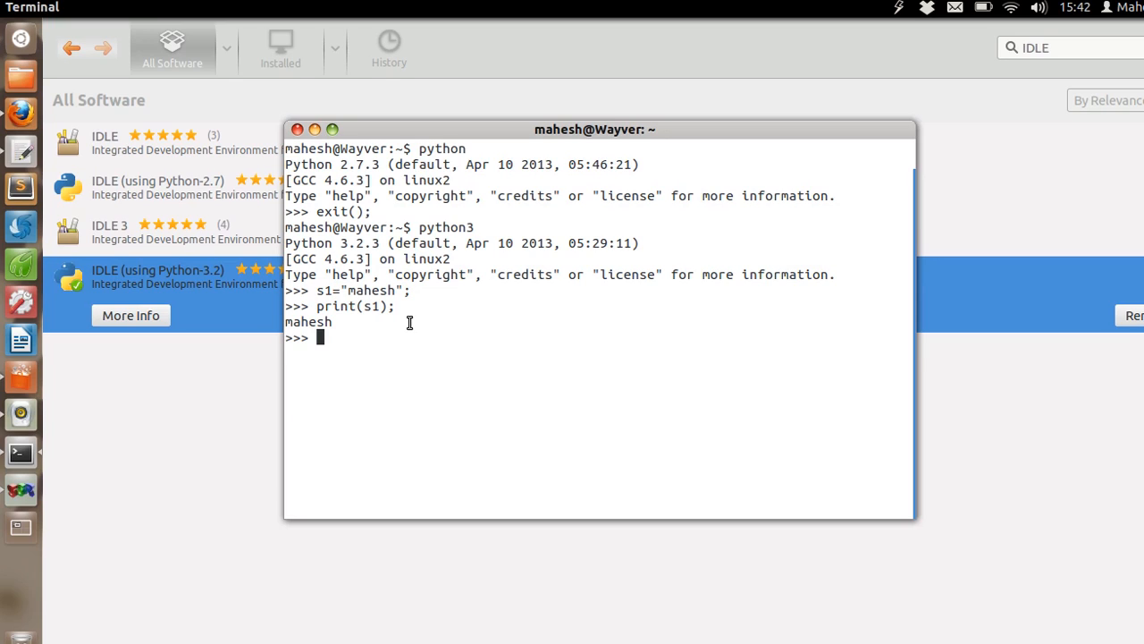
- Exit the Python 3.2 shell with exit(); and type python to start Python 2.7
{"action": "type", "text": "exit"}
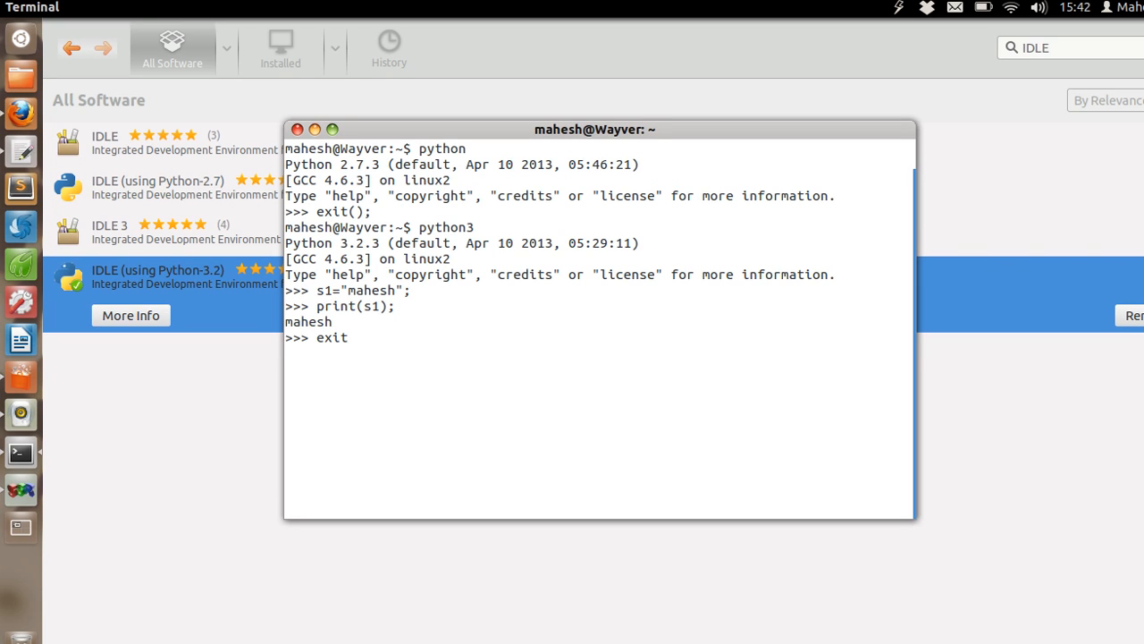
{"action": "type", "text": "()"}
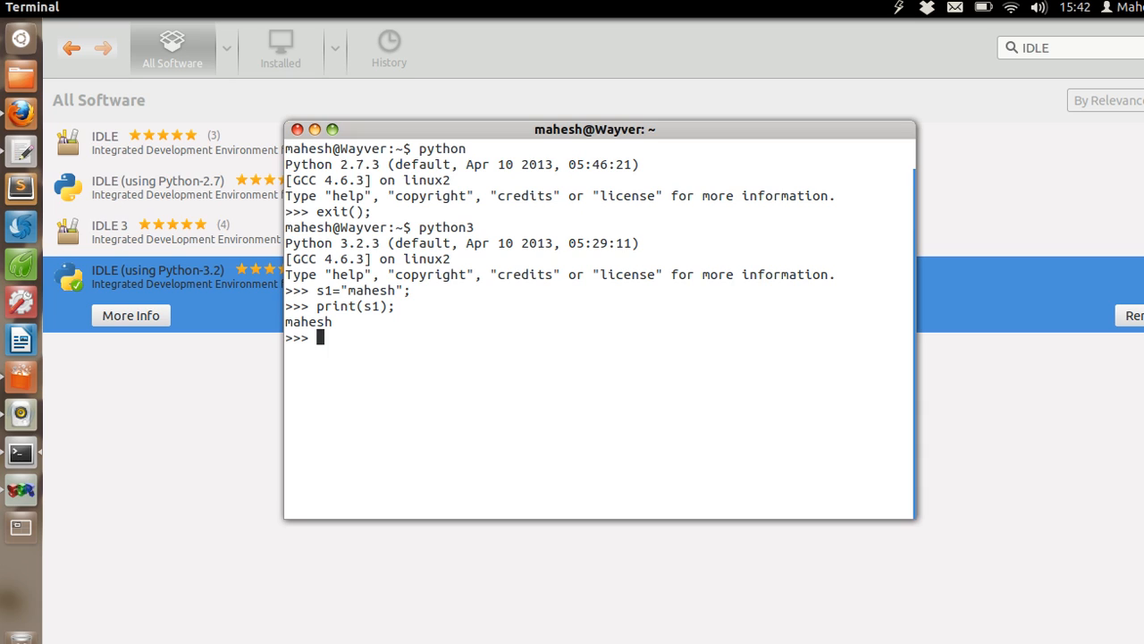
{"action": "type", "text": "exit()"}
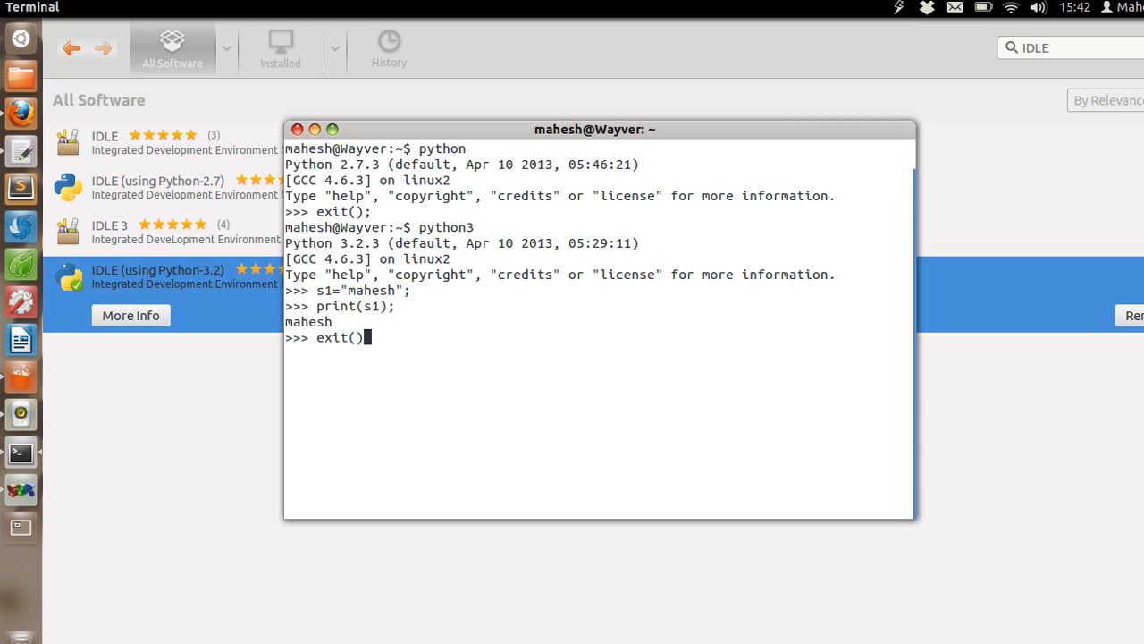
{"action": "type", "text": ";"}
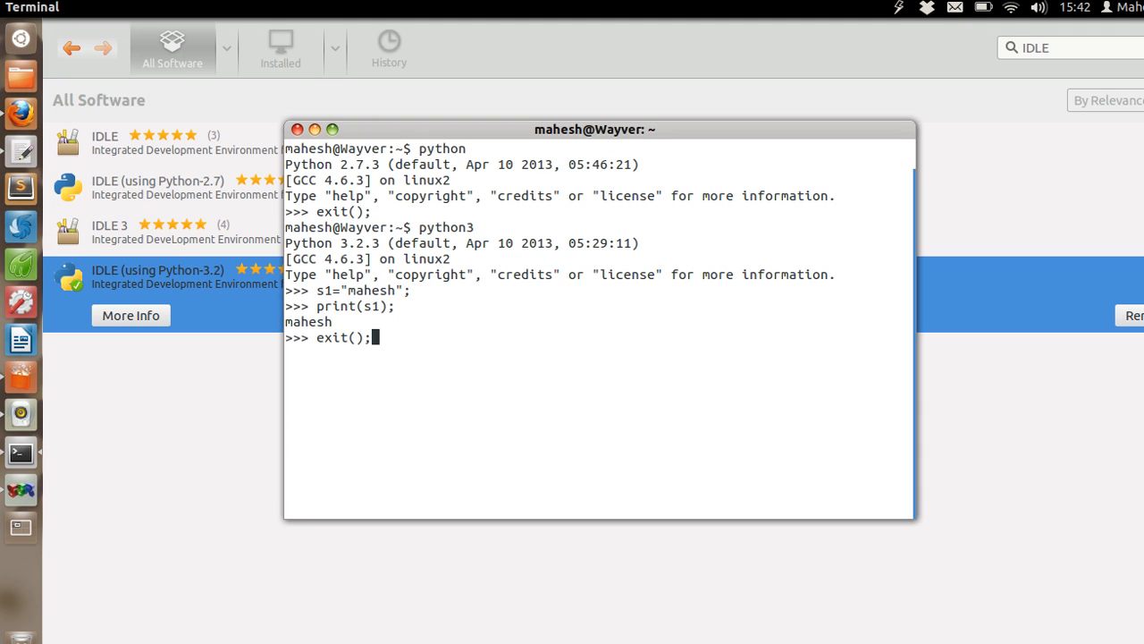
{"action": "key", "text": "Return"}
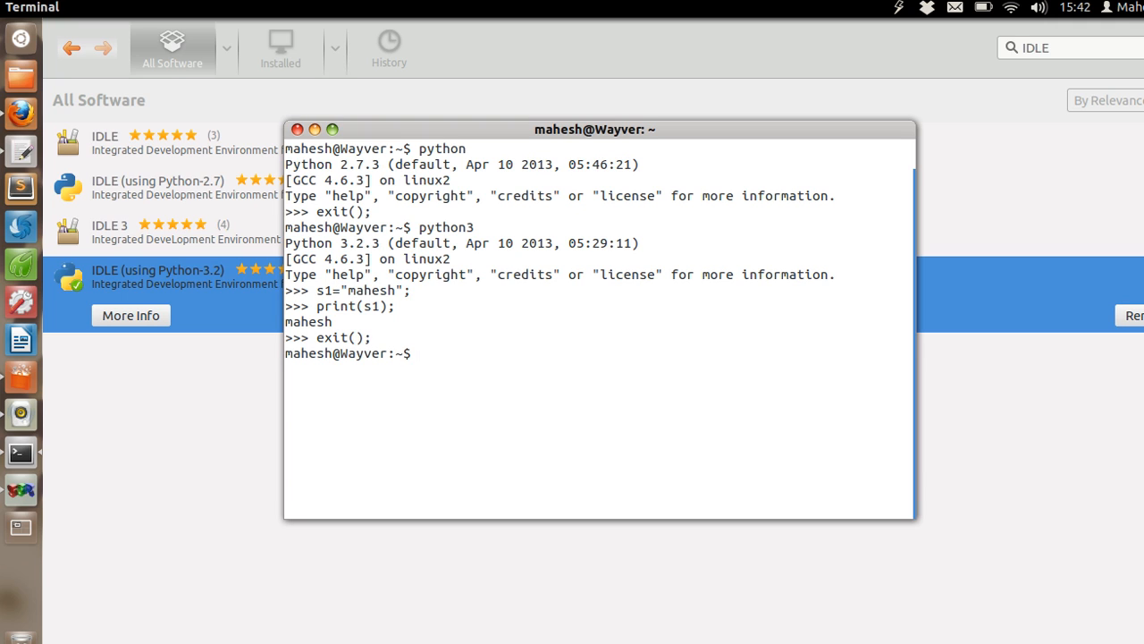
{"action": "type", "text": "python"}
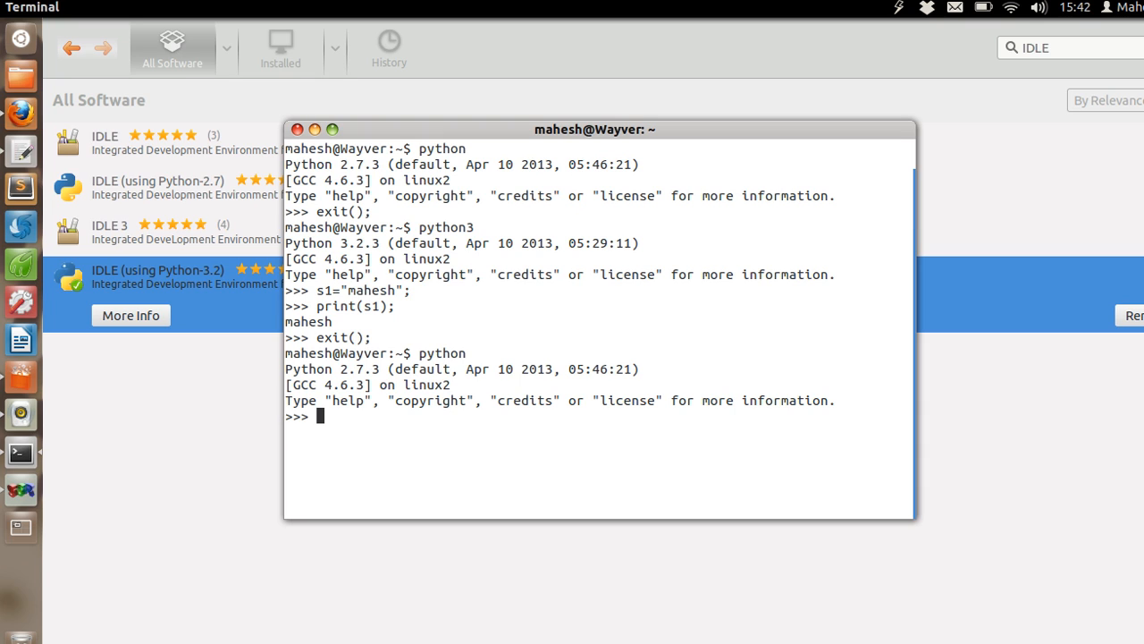
- Show help's usage message, then launch the interactive help() utility
{"action": "type", "text": "hel"}
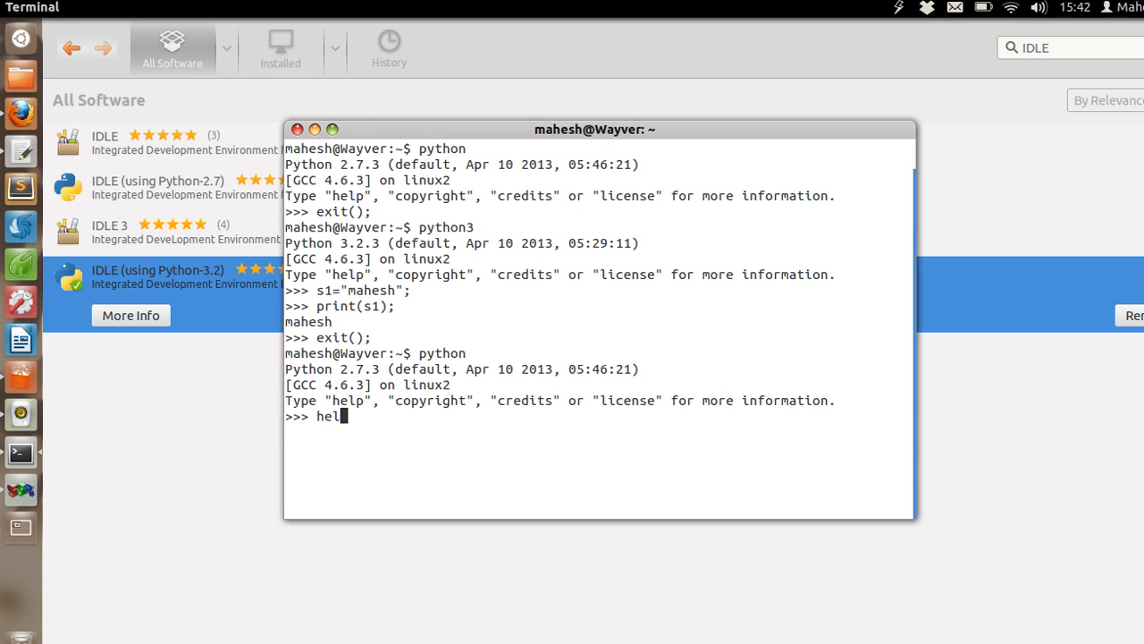
{"action": "key", "text": "Return"}
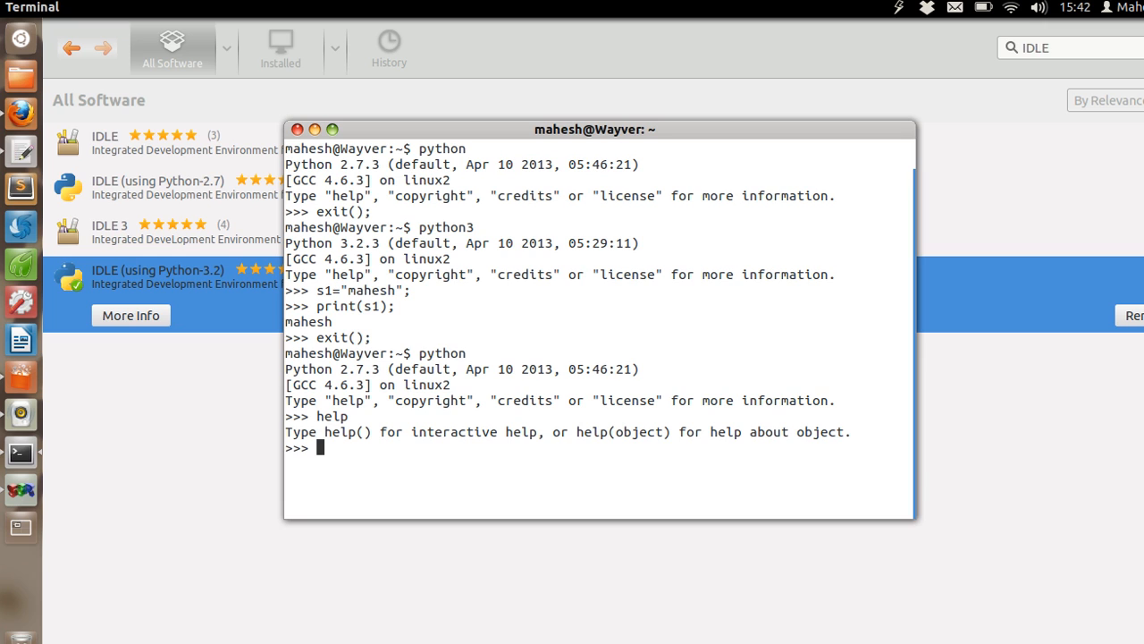
{"action": "type", "text": "help()"}
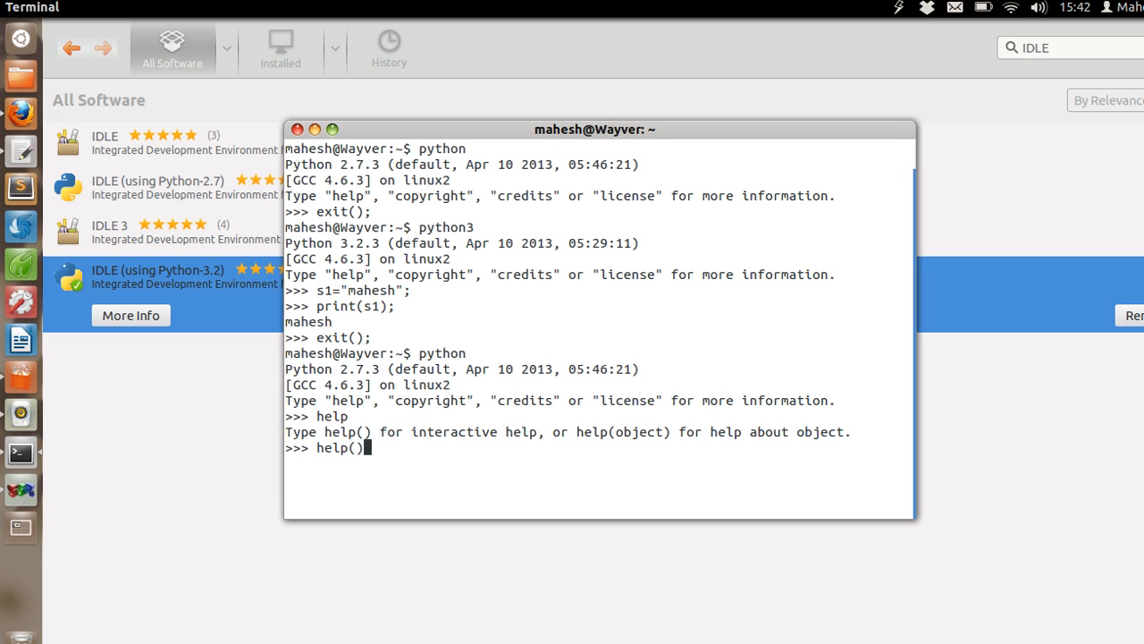
{"action": "key", "text": "Return"}
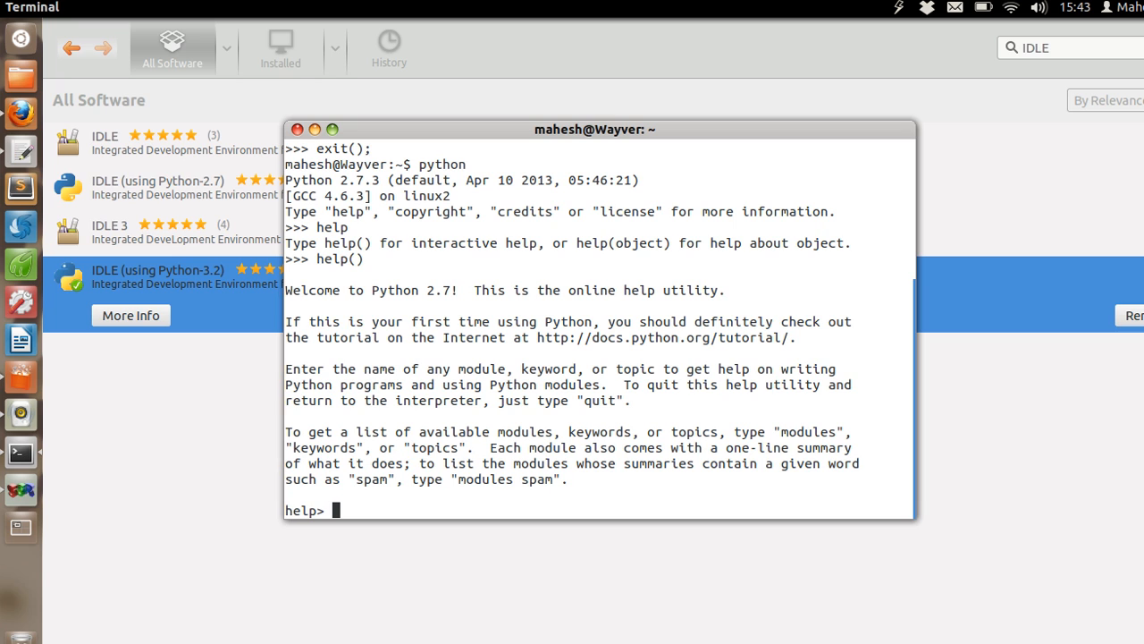
- Look up the time module documentation and scroll through it to (END)
{"action": "type", "text": "tim"}
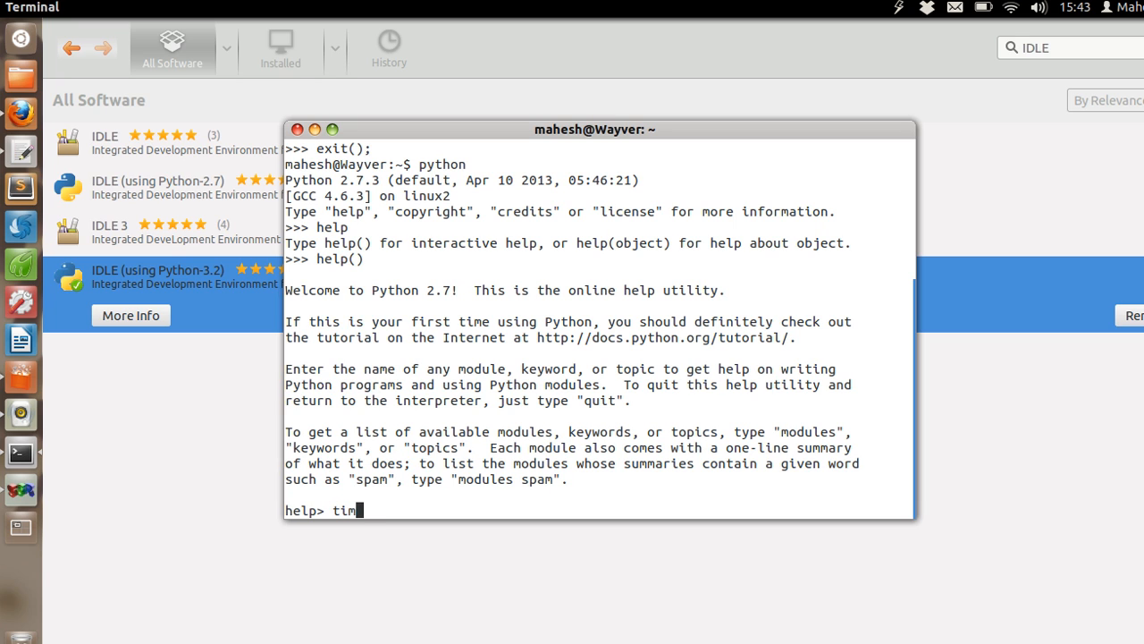
{"action": "key", "text": "Return"}
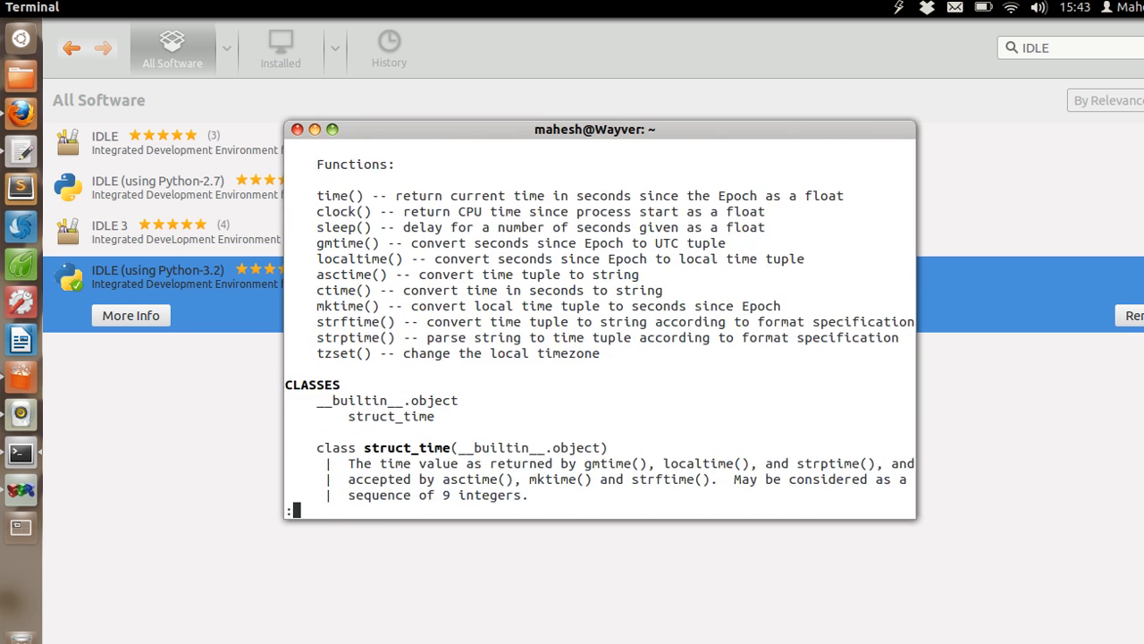
{"action": "scroll", "scroll_direction": "down", "scroll_amount": 3}
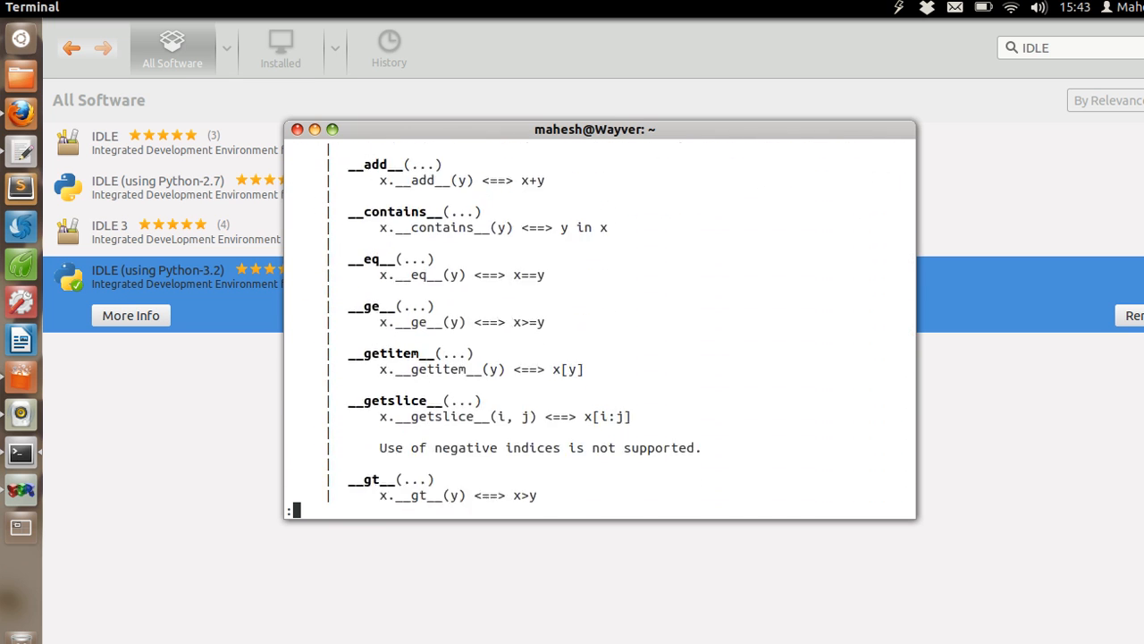
{"action": "scroll", "scroll_direction": "down", "scroll_amount": 3}
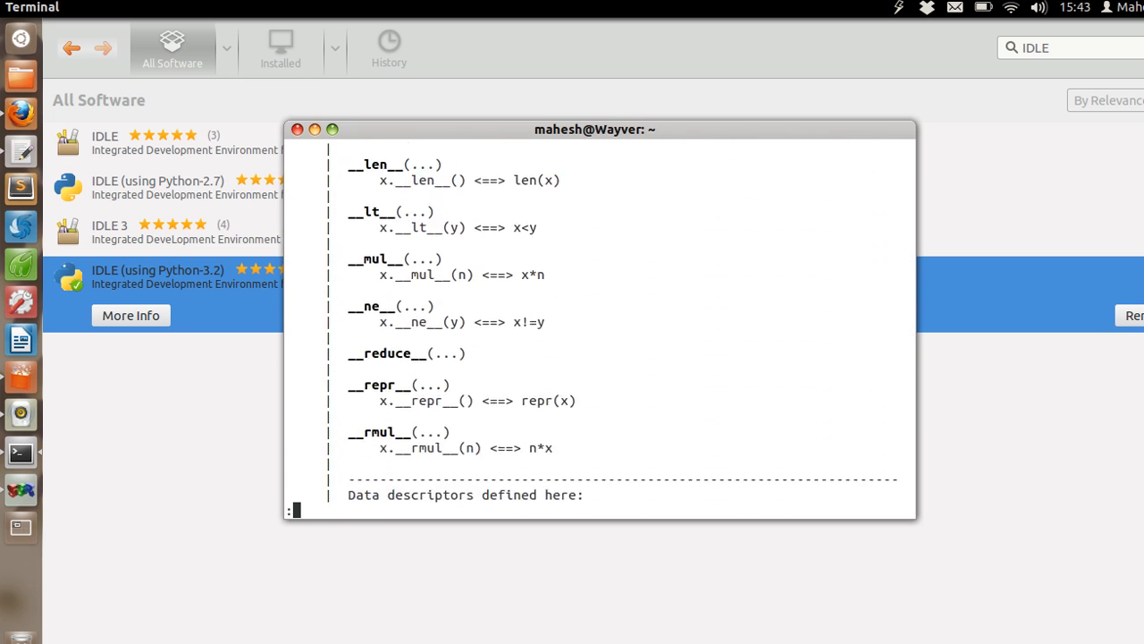
{"action": "scroll", "scroll_direction": "down", "scroll_amount": 3}
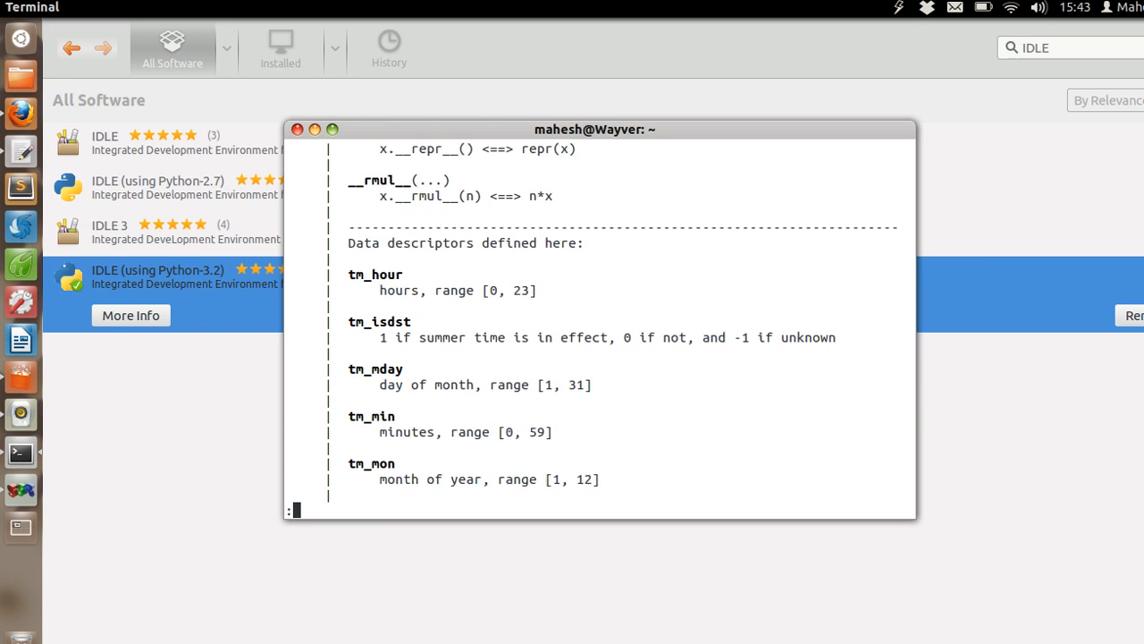
{"action": "scroll", "scroll_direction": "down", "scroll_amount": 3}
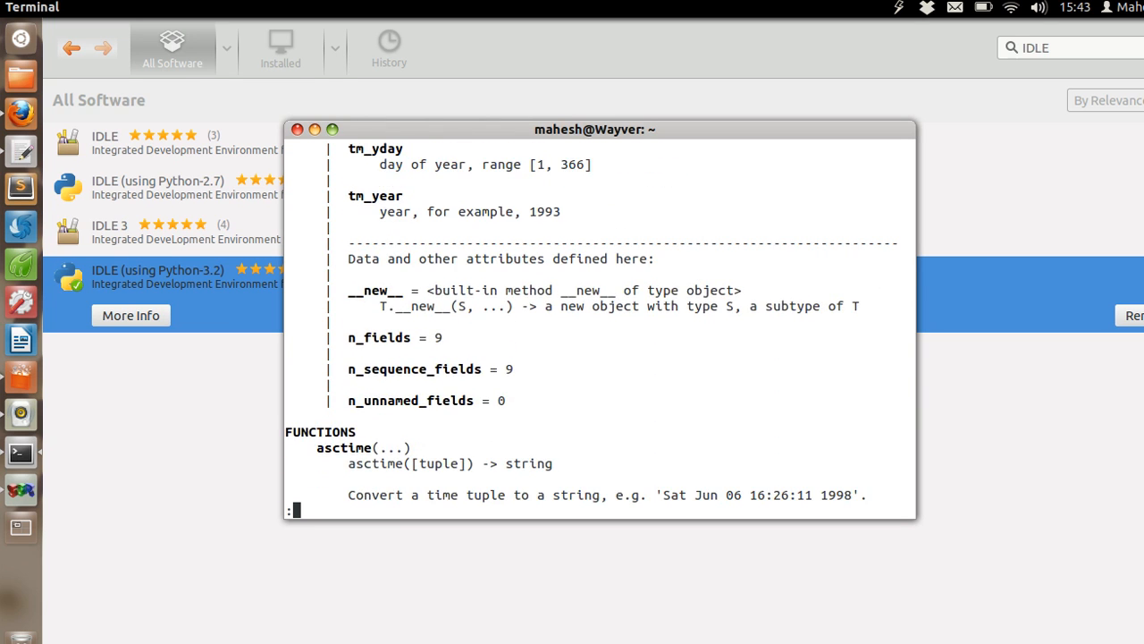
{"action": "scroll", "scroll_direction": "down", "scroll_amount": 3}
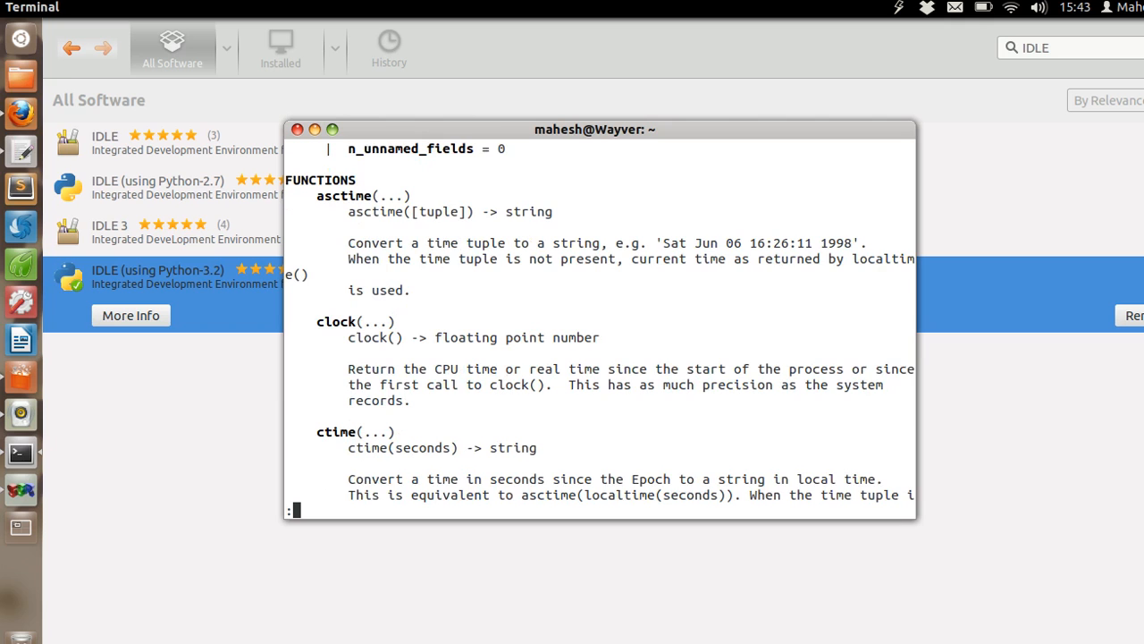
{"action": "scroll", "scroll_direction": "down", "scroll_amount": 3}
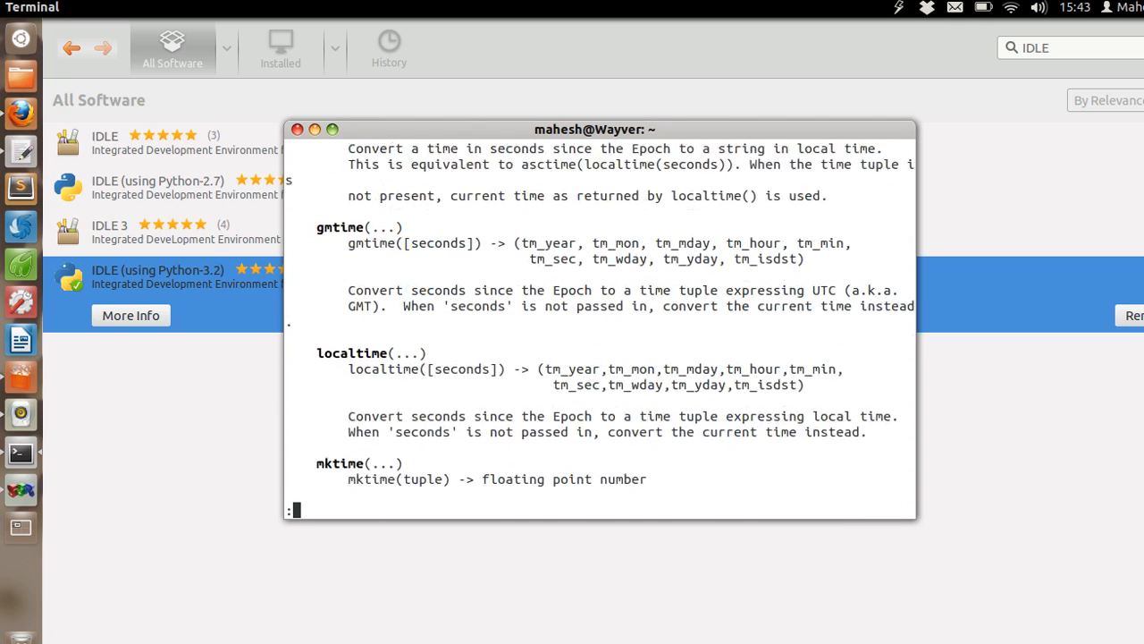
{"action": "scroll", "scroll_direction": "down", "scroll_amount": 3}
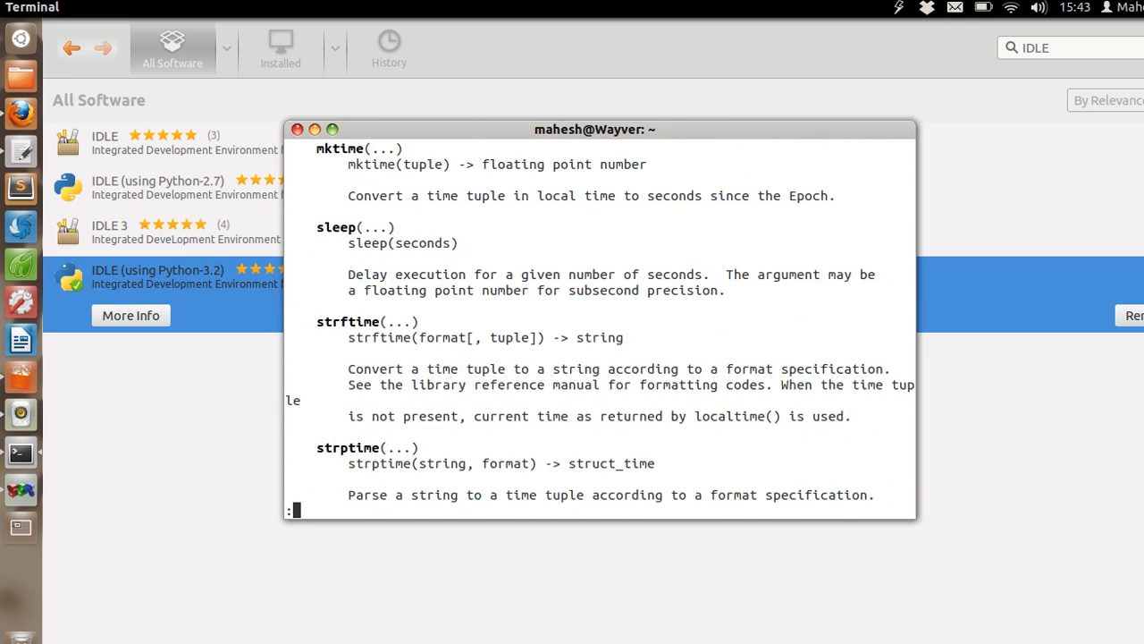
{"action": "scroll", "scroll_direction": "down", "scroll_amount": 3}
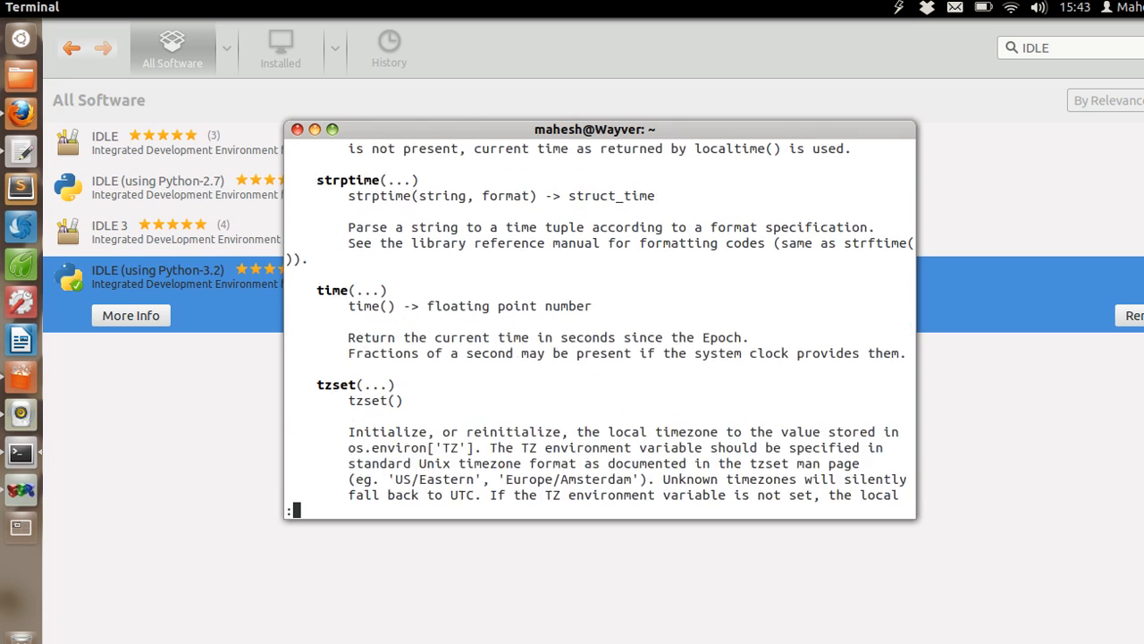
{"action": "scroll", "scroll_direction": "down", "scroll_amount": 3}
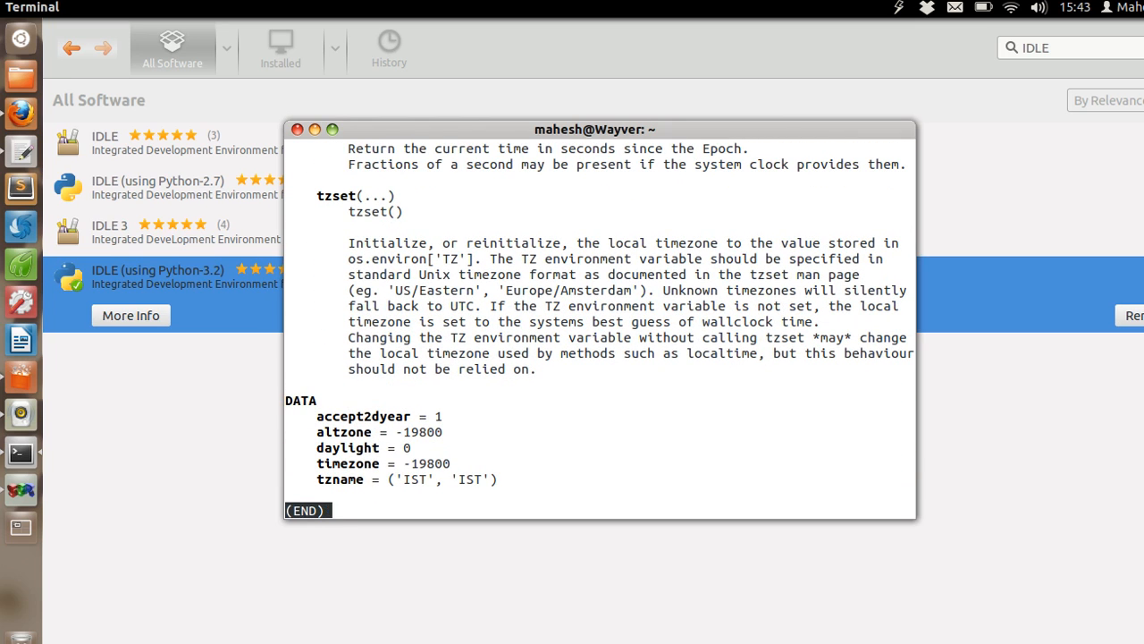
- Close the time documentation pager and quit the help utility
{"action": "key", "text": "ctrl+x"}
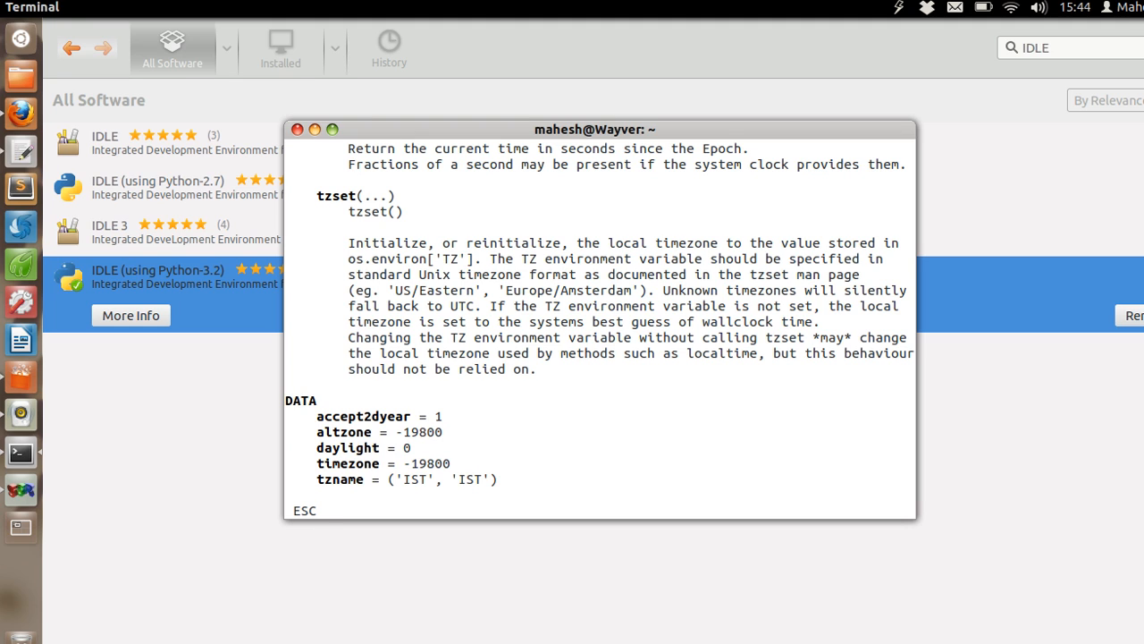
{"action": "scroll", "scroll_direction": "down", "scroll_amount": 3}
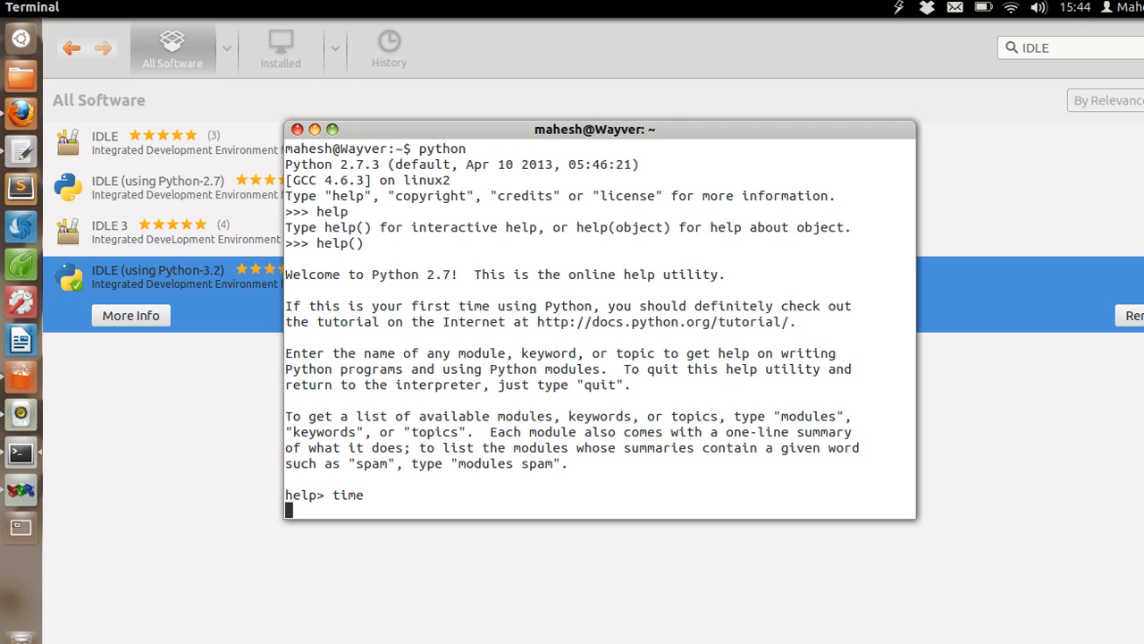
{"action": "type", "text": "qui"}
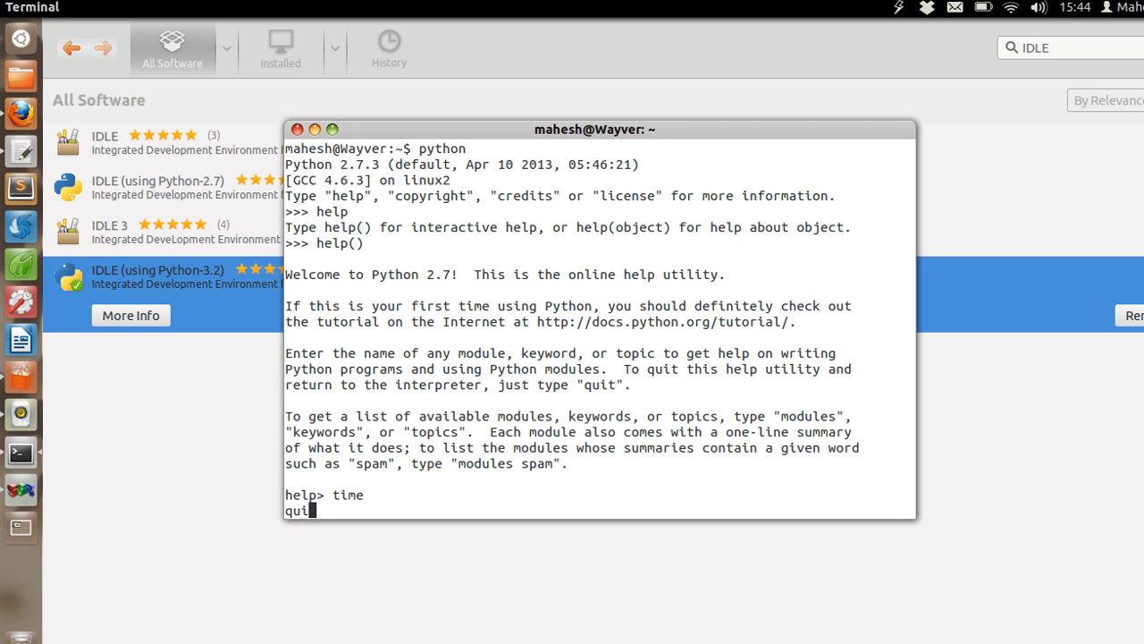
{"action": "key", "text": "Return"}
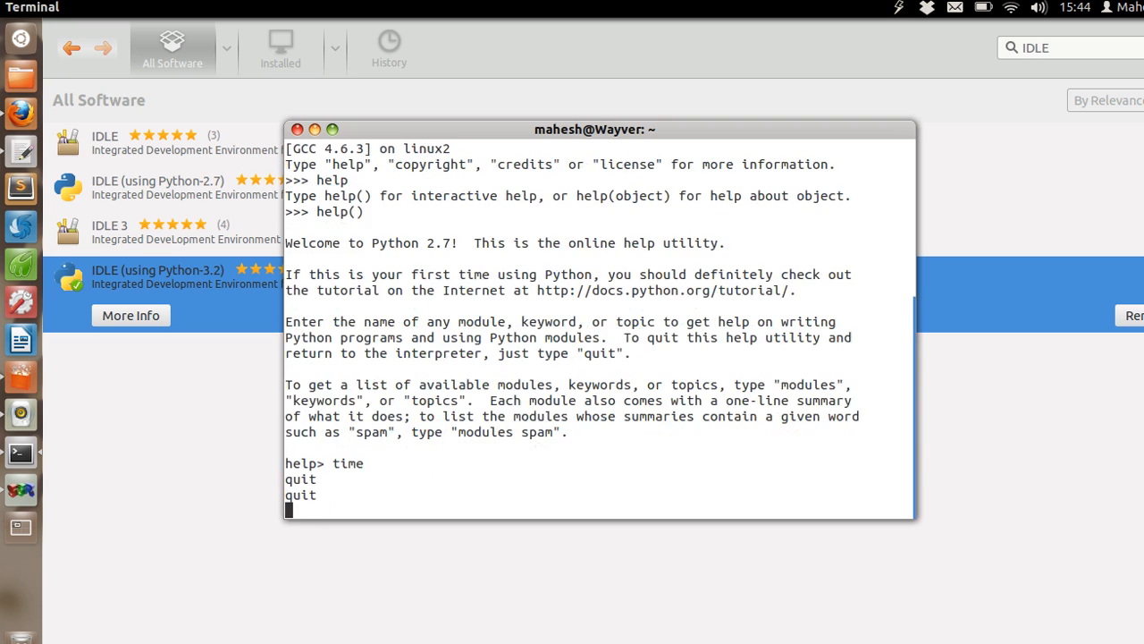
{"action": "key", "text": "Return"}
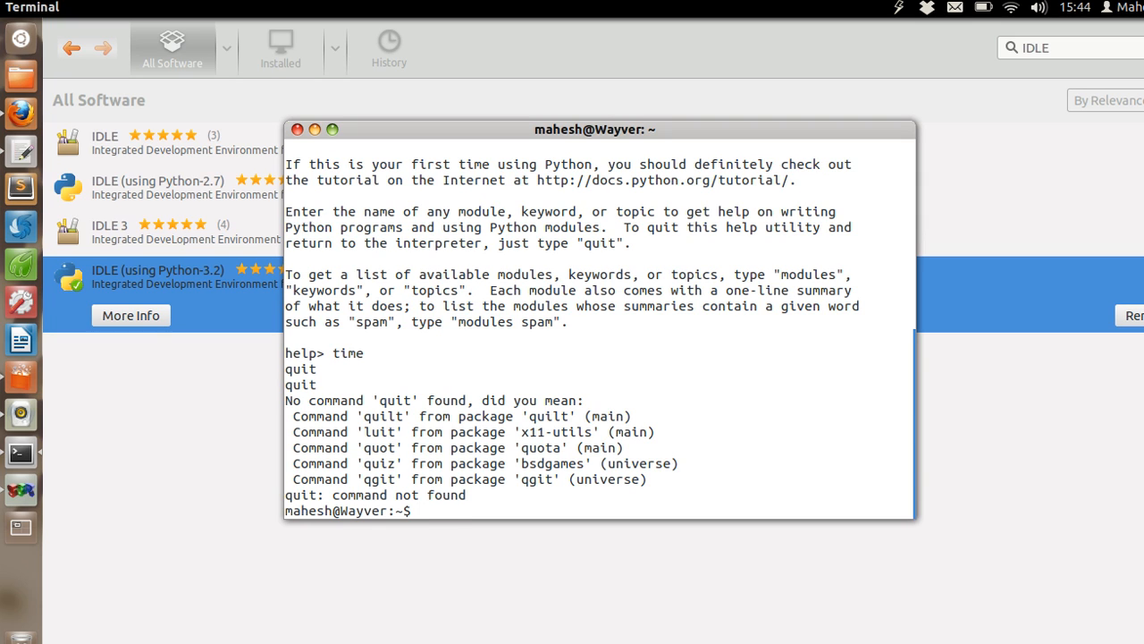
- Type the example 'python yoursriptname.py' at the prompt, then erase it without running
{"action": "type", "text": "python"}
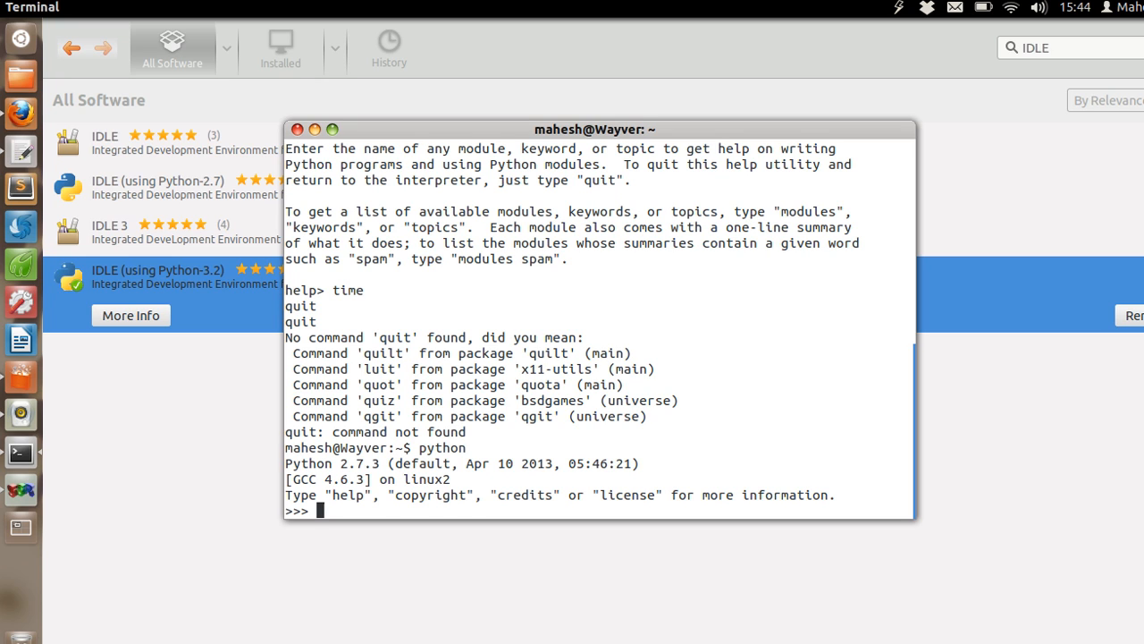
{"action": "type", "text": "exit("}
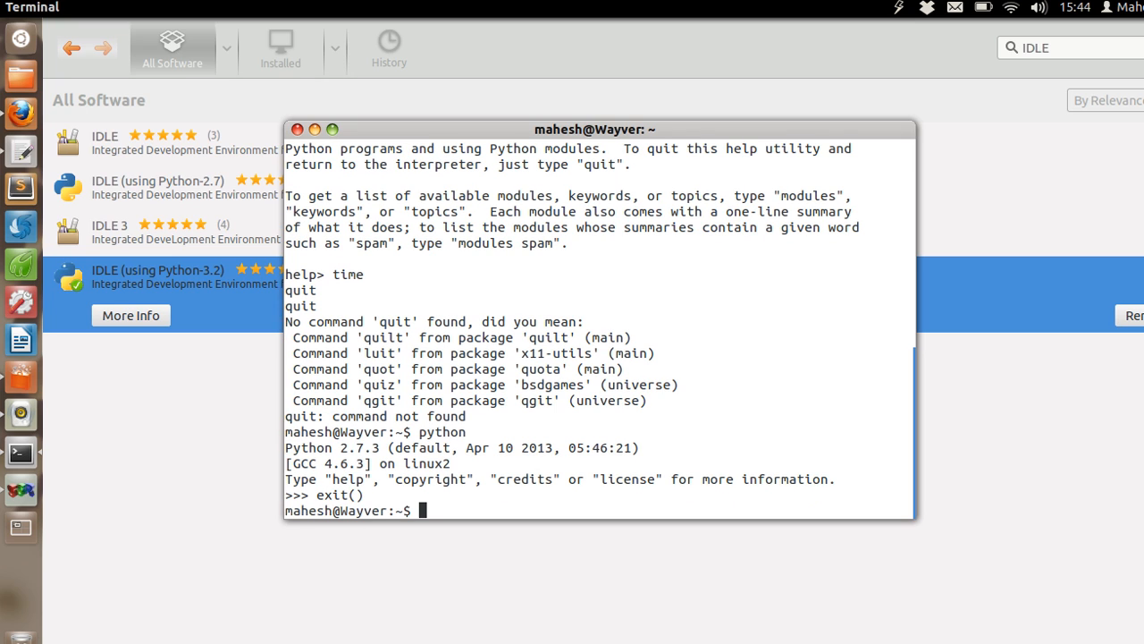
{"action": "type", "text": "python"}
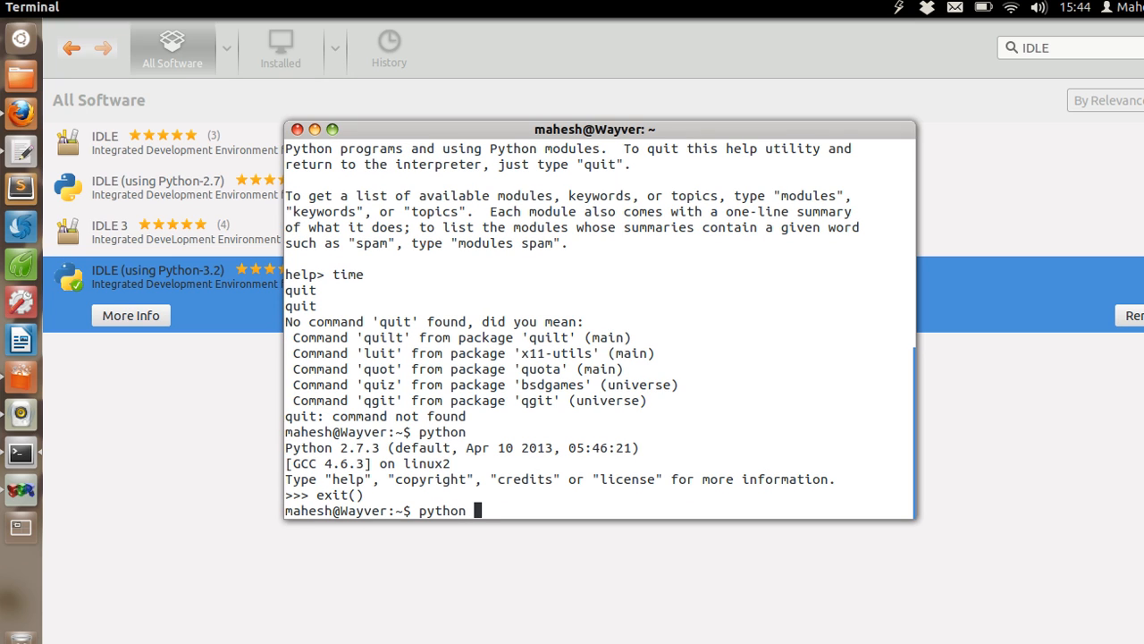
{"action": "type", "text": "your"}
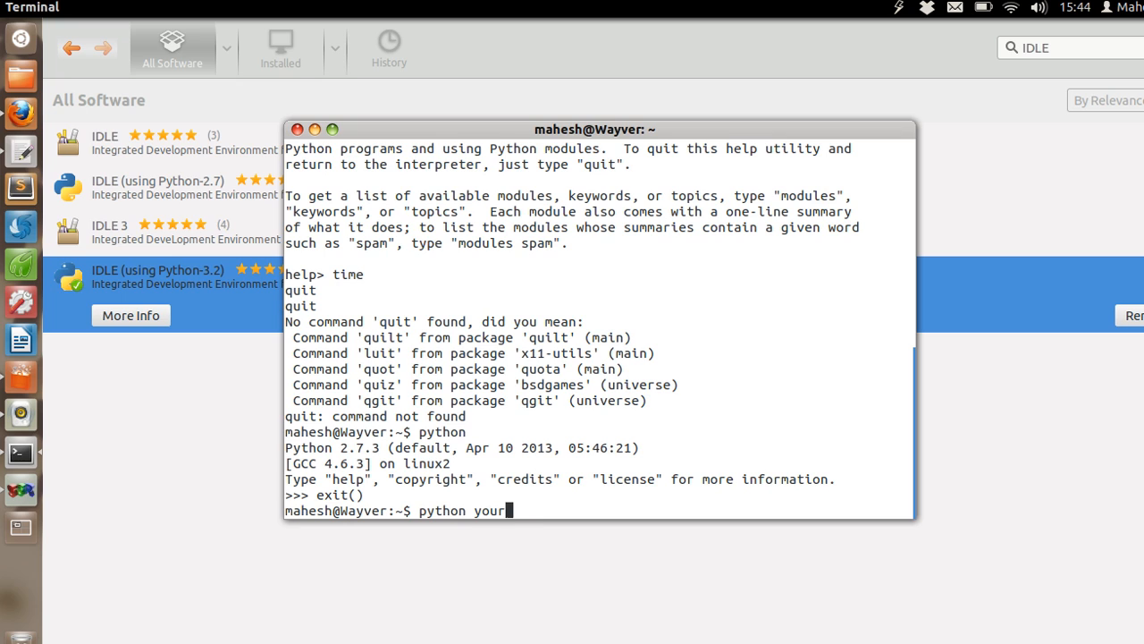
{"action": "type", "text": "r"}
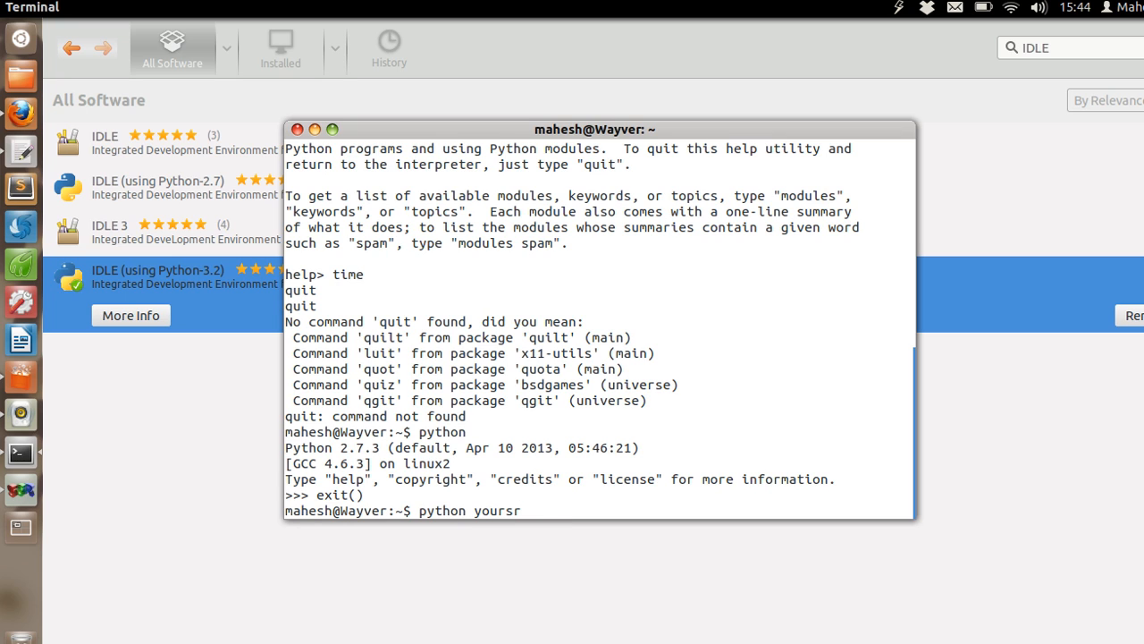
{"action": "type", "text": "iptname."}
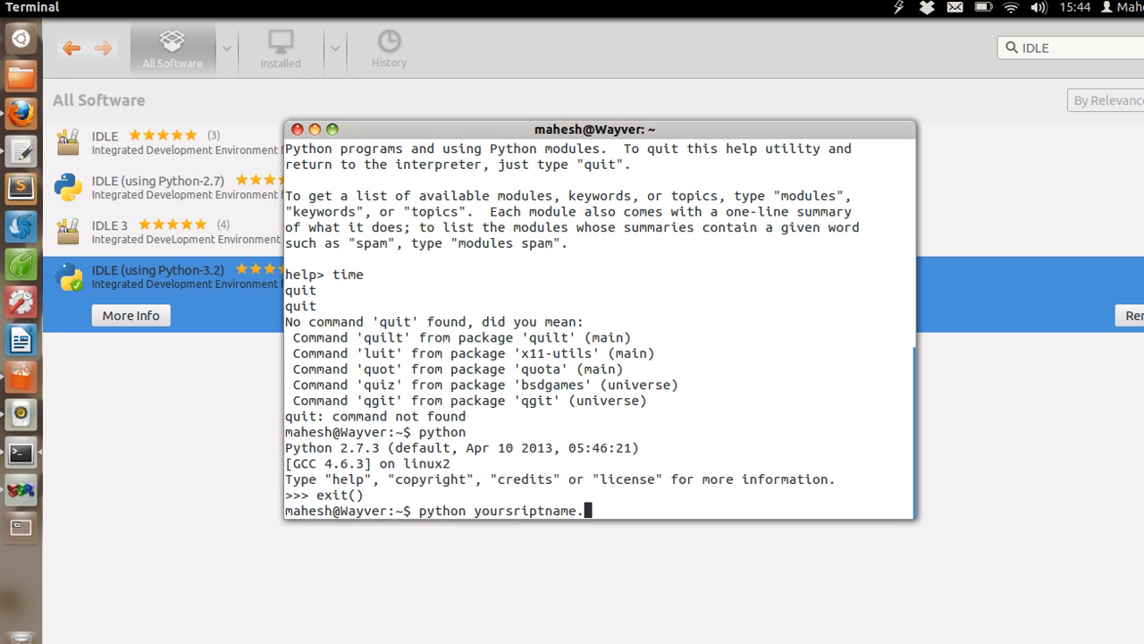
{"action": "type", "text": "py"}
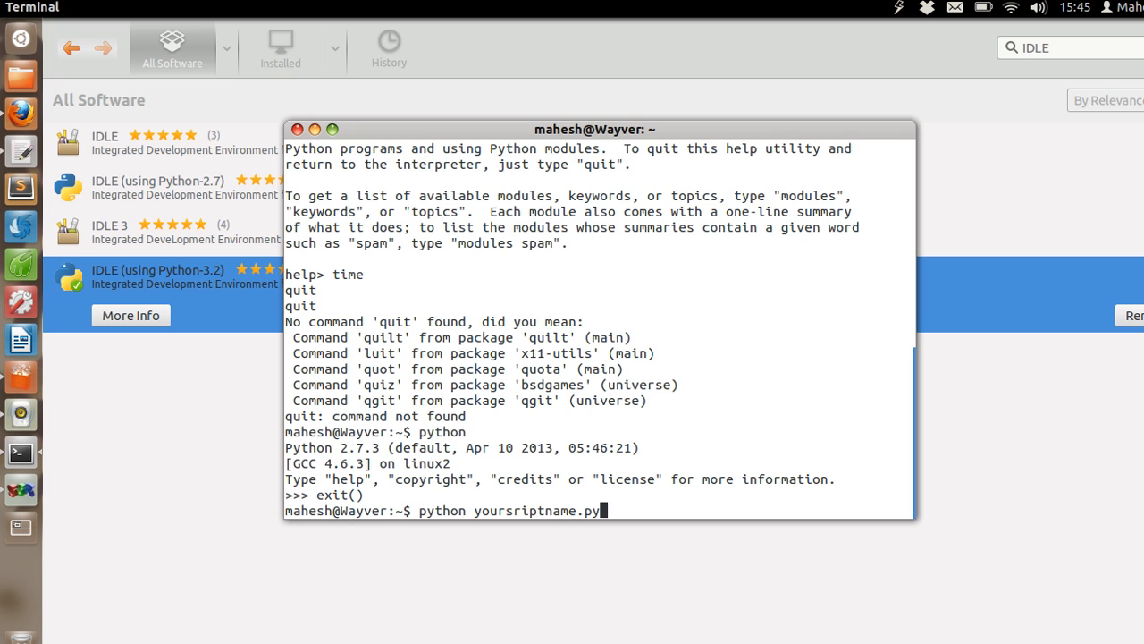
{"action": "key", "text": "BackSpace"}
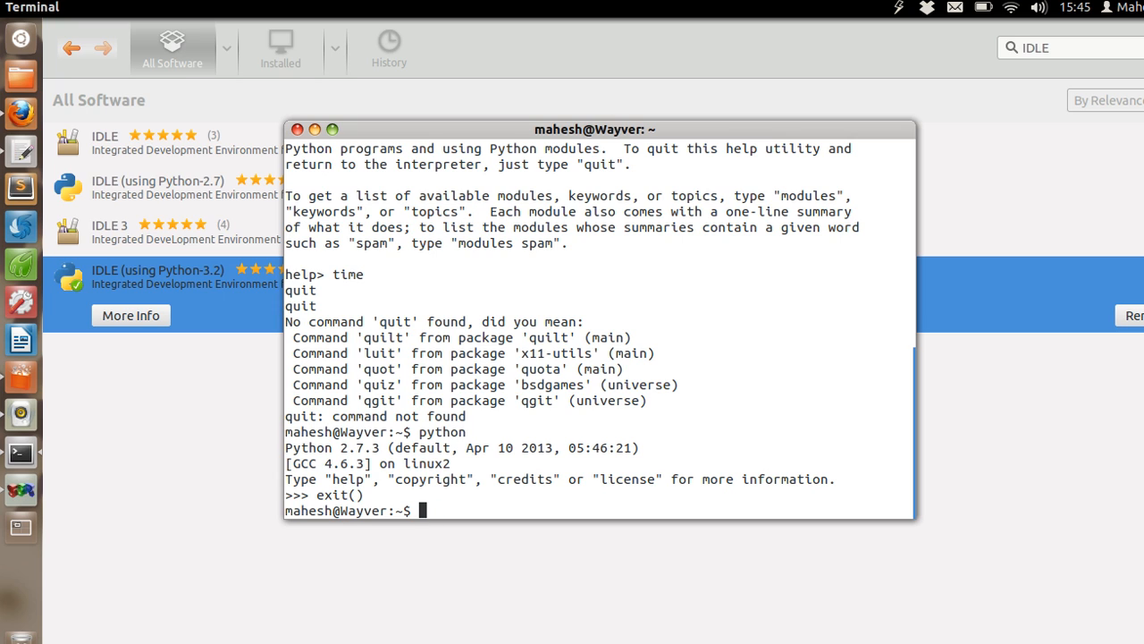
- Try launching IDLE from the shell with the 'IDLE' and 'idle' commands
{"action": "type", "text": "IDLE"}
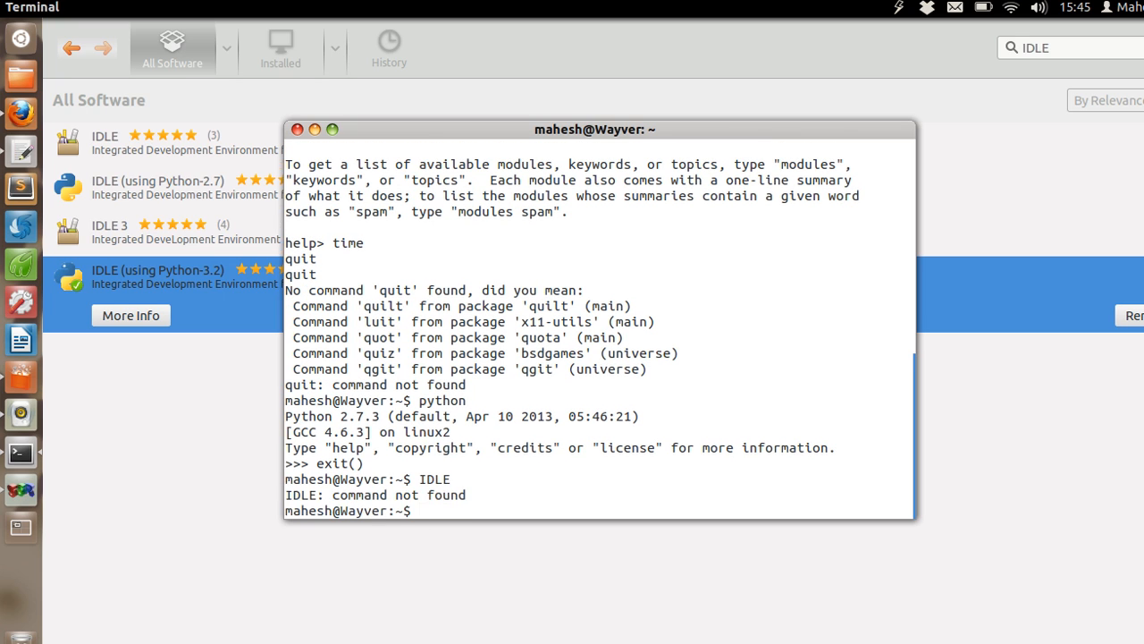
{"action": "type", "text": "idle"}
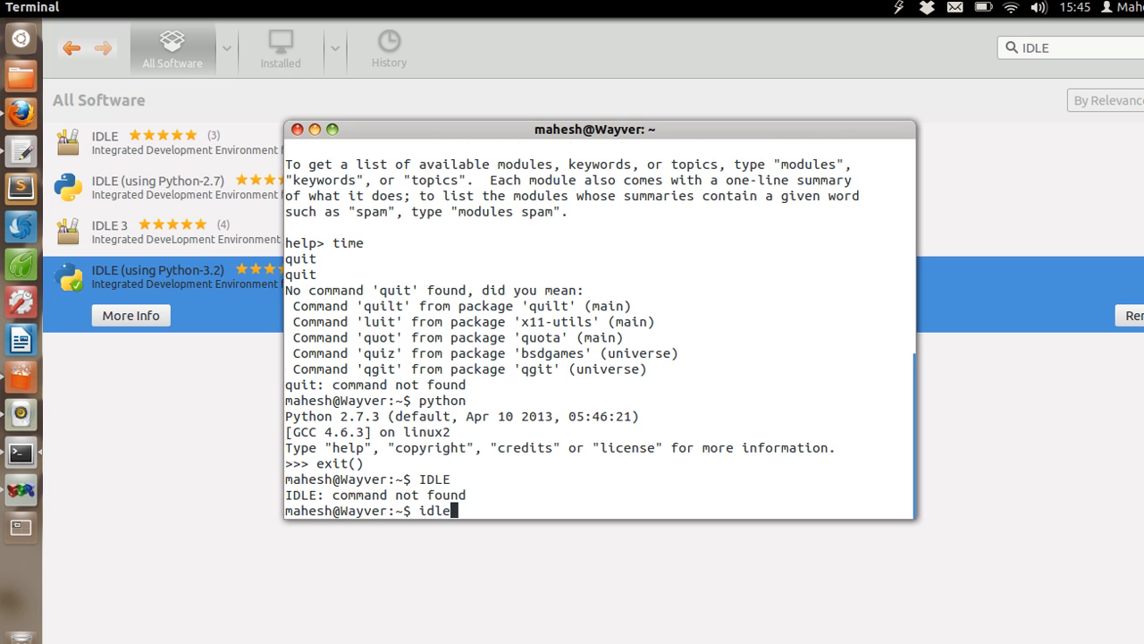
{"action": "key", "text": "Return"}
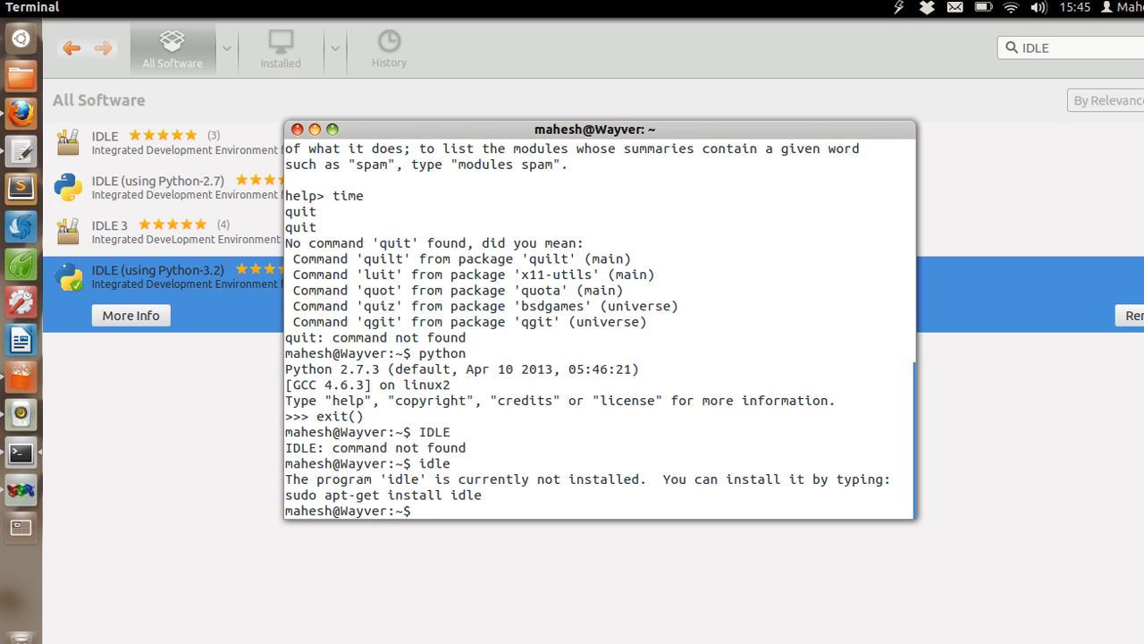
{"action": "mouse_move", "coordinate": [21, 41]}
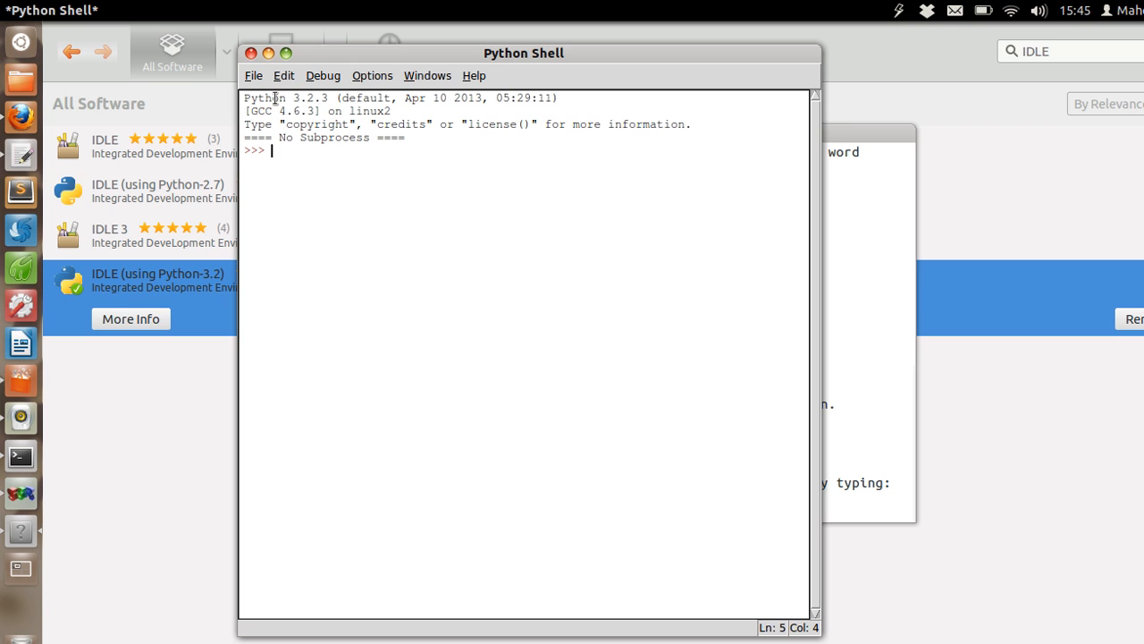
- Look through the shell's File, Edit and Debug menus, then create a blank Untitled editor window
{"action": "left_click", "coordinate": [254, 76]}
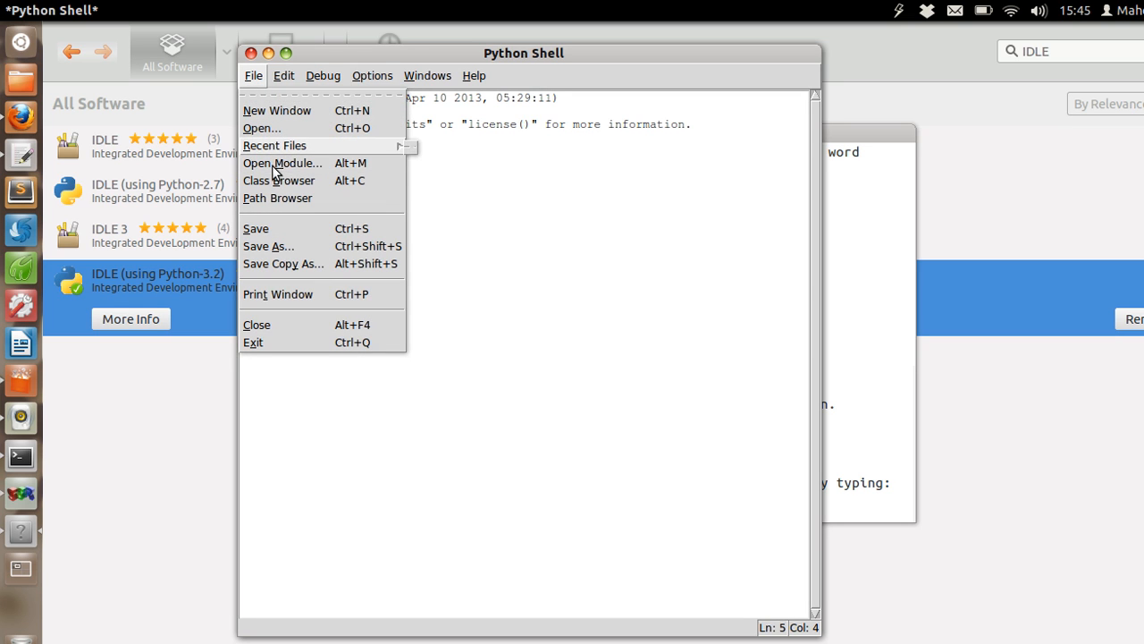
{"action": "mouse_move", "coordinate": [286, 146]}
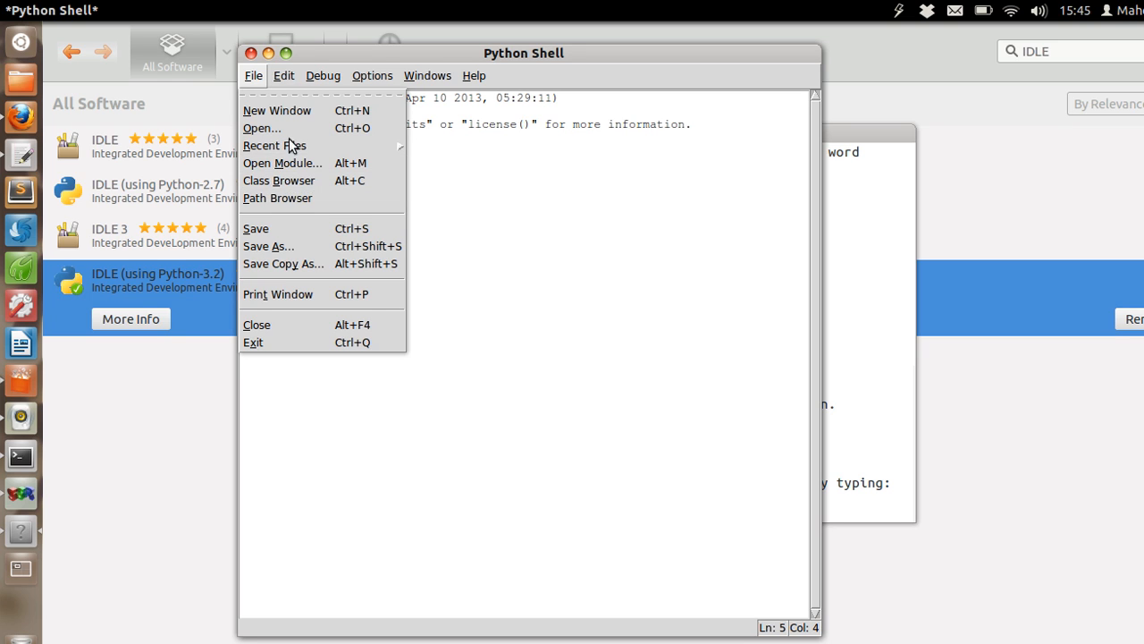
{"action": "mouse_move", "coordinate": [295, 145]}
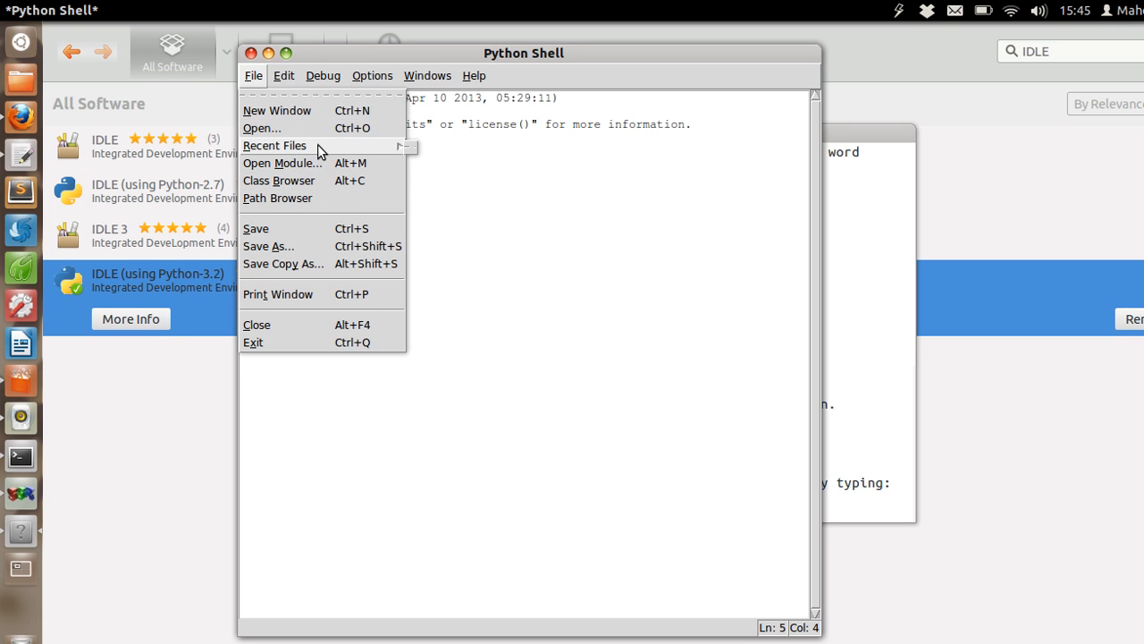
{"action": "left_click", "coordinate": [285, 76]}
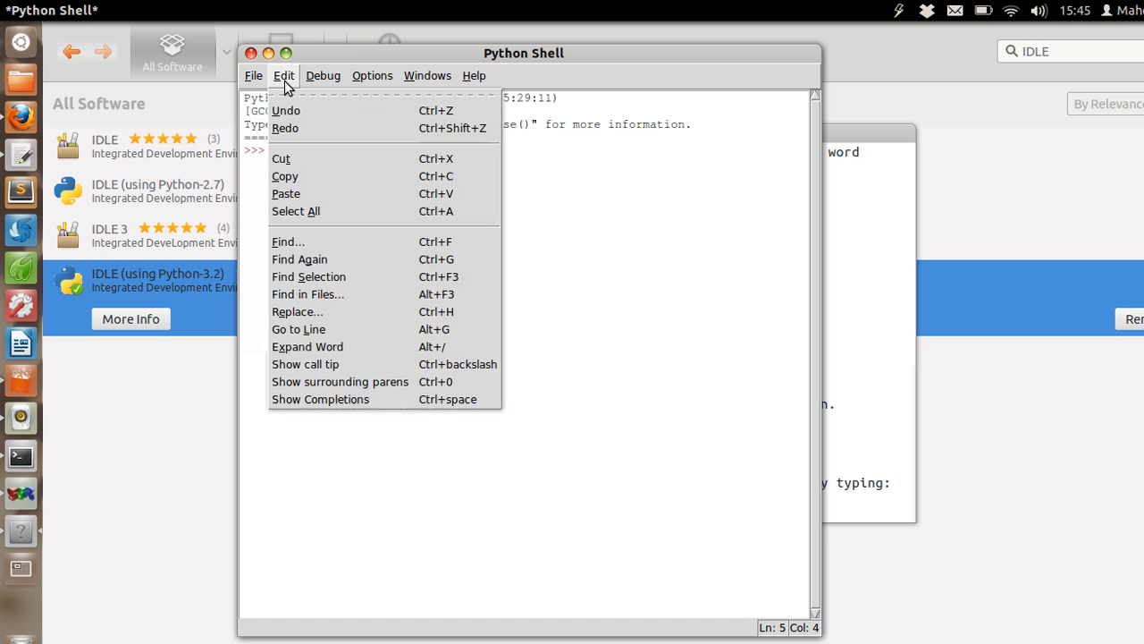
{"action": "left_click", "coordinate": [323, 75]}
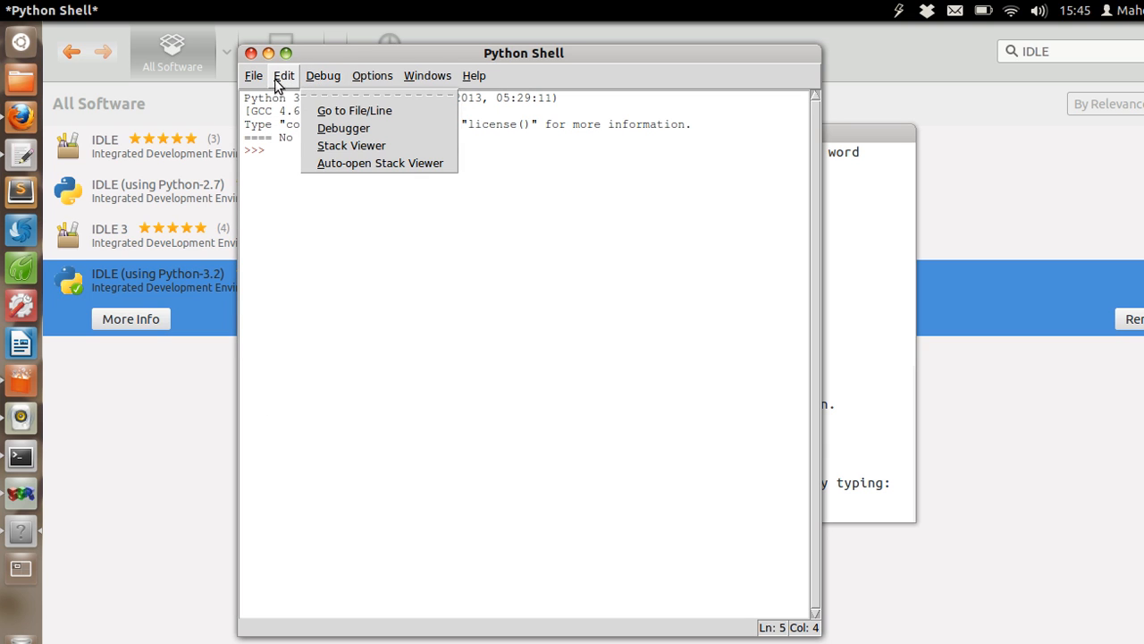
{"action": "left_click", "coordinate": [254, 76]}
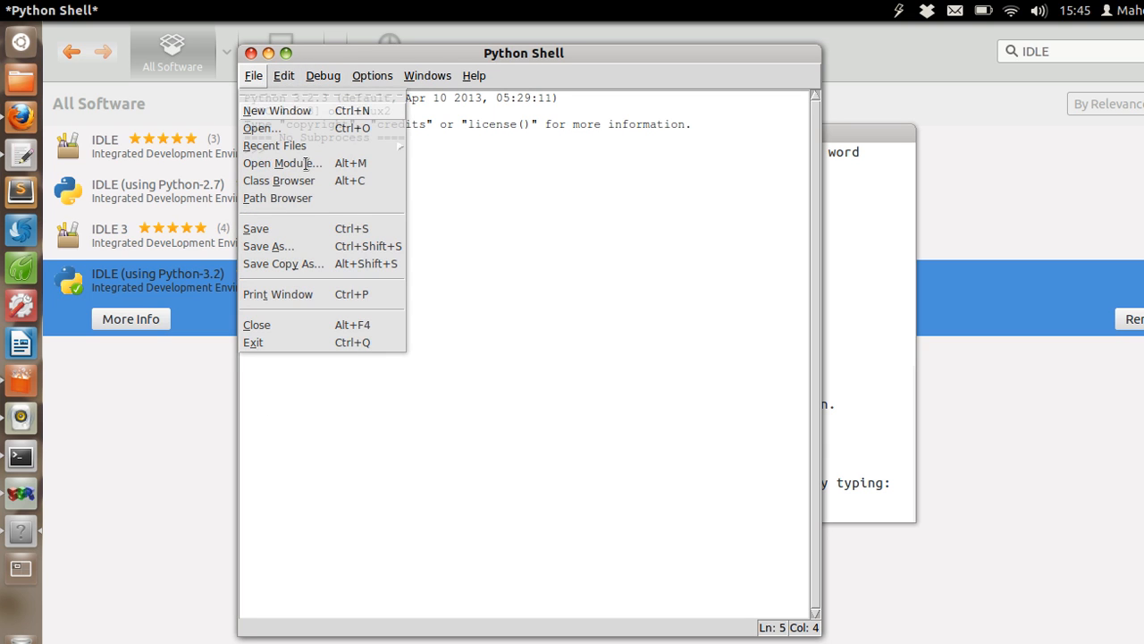
{"action": "left_click", "coordinate": [276, 110]}
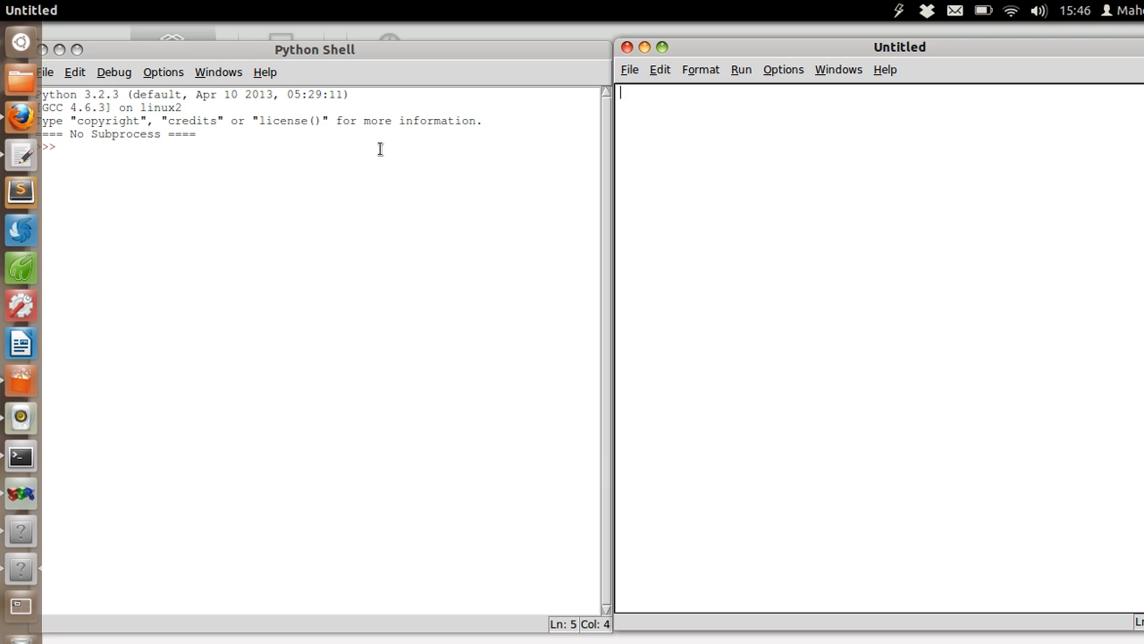
- Browse the shell's Options, Debug and Edit menus, then drag the Python Shell window right
{"action": "left_click", "coordinate": [163, 71]}
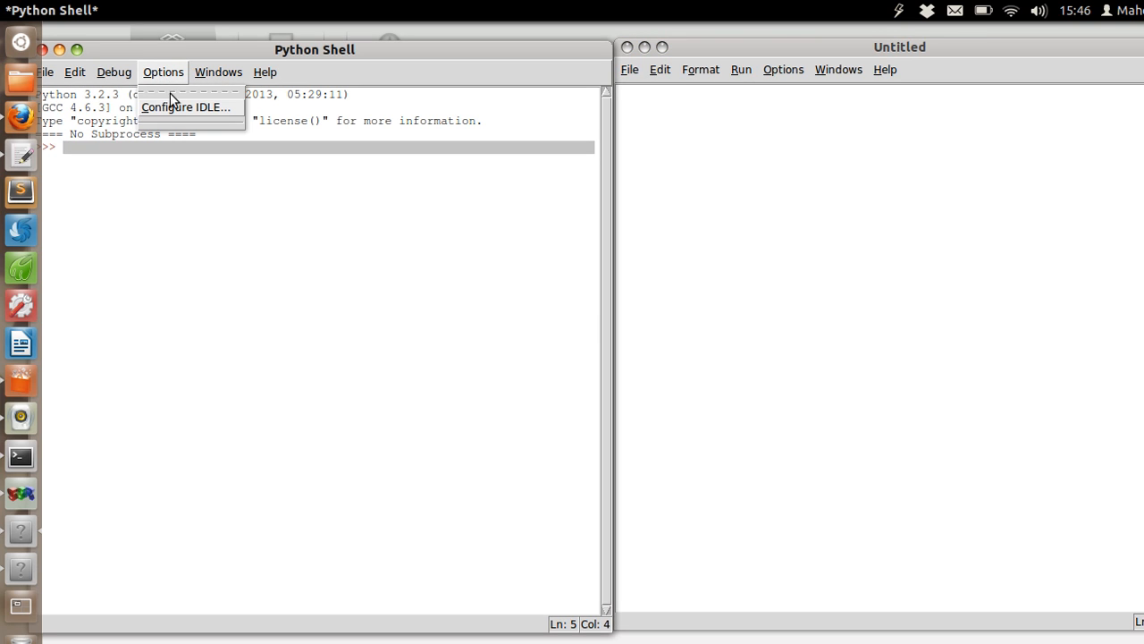
{"action": "left_click", "coordinate": [113, 72]}
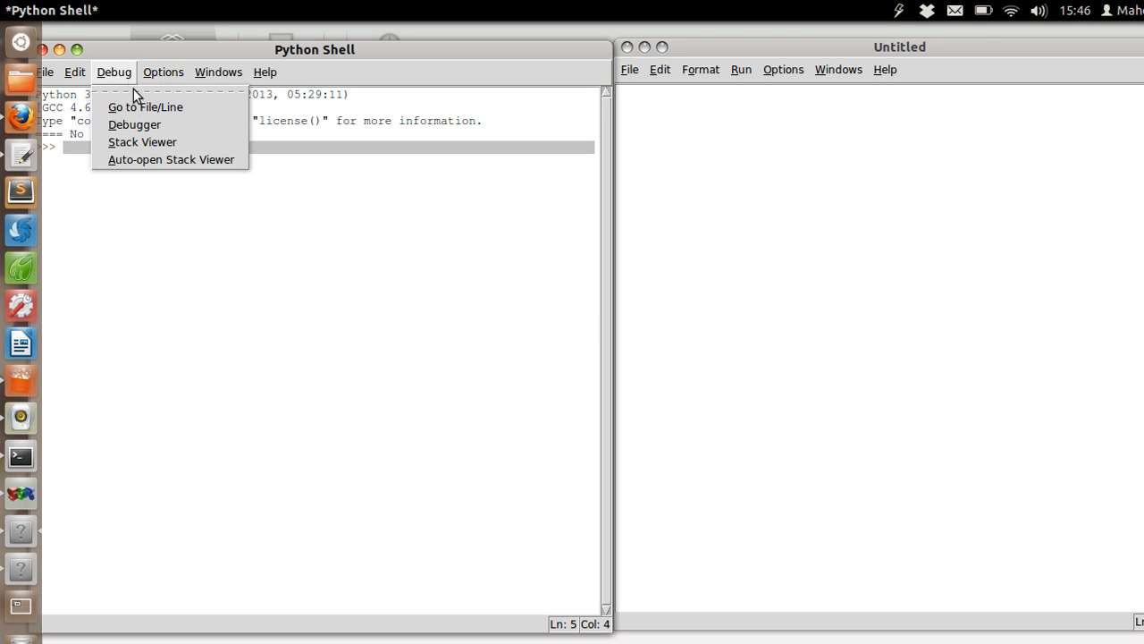
{"action": "mouse_move", "coordinate": [141, 142]}
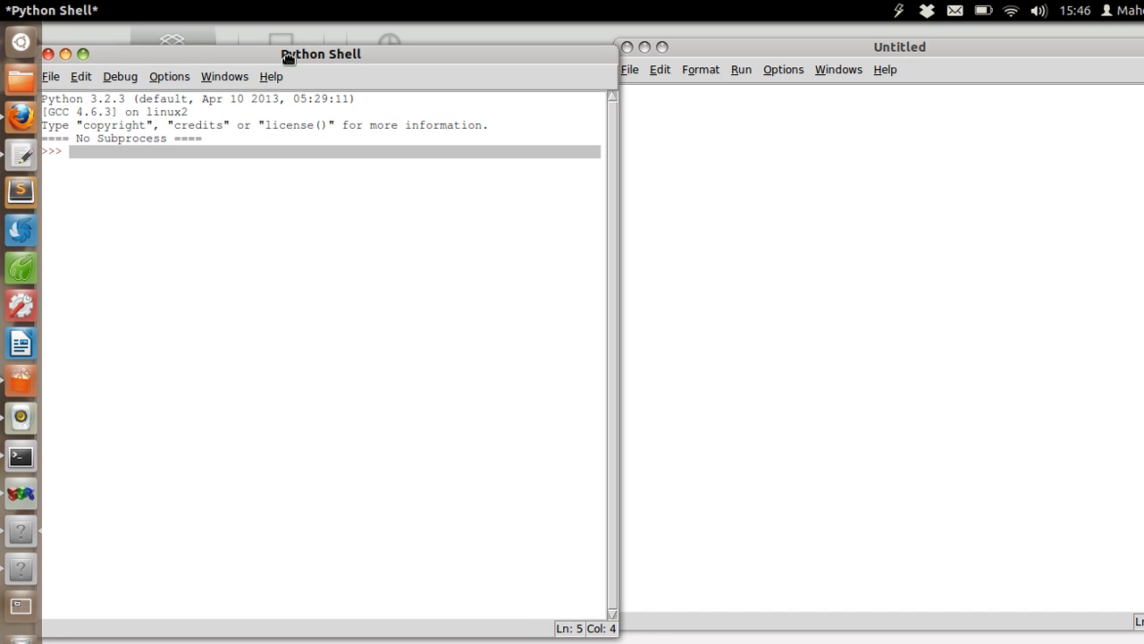
{"action": "left_click", "coordinate": [150, 76]}
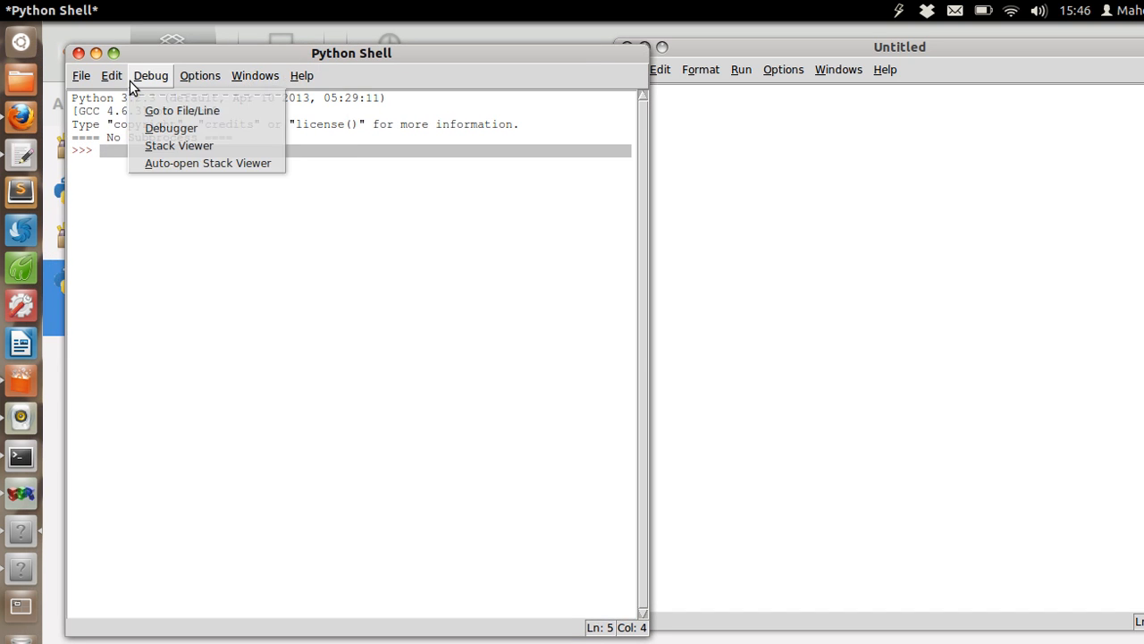
{"action": "left_click", "coordinate": [111, 75]}
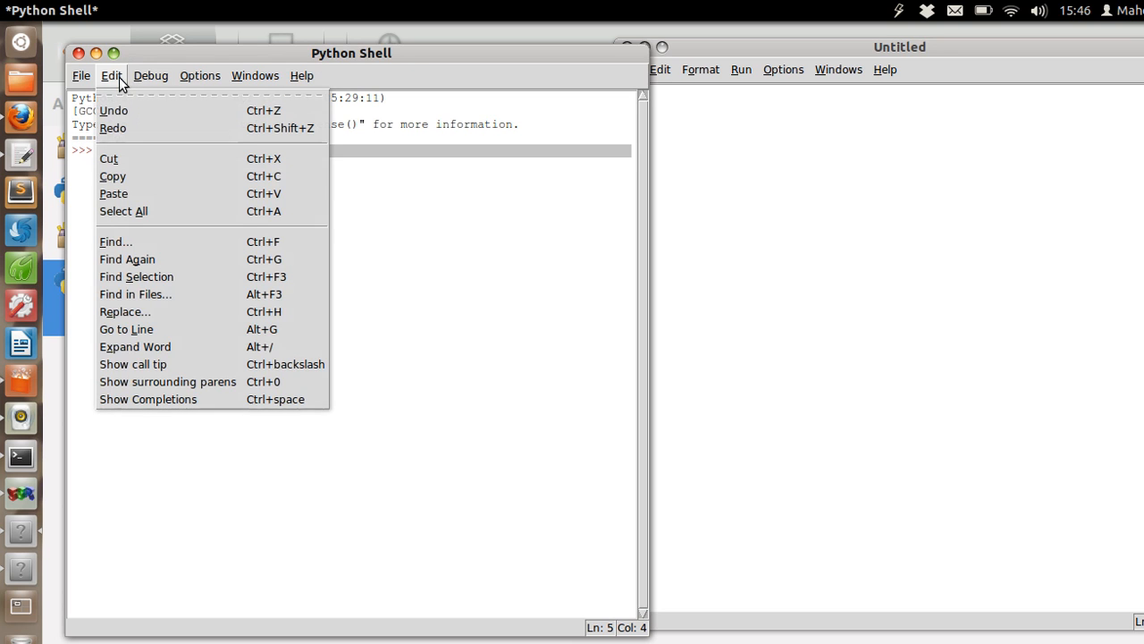
{"action": "left_click", "coordinate": [150, 75]}
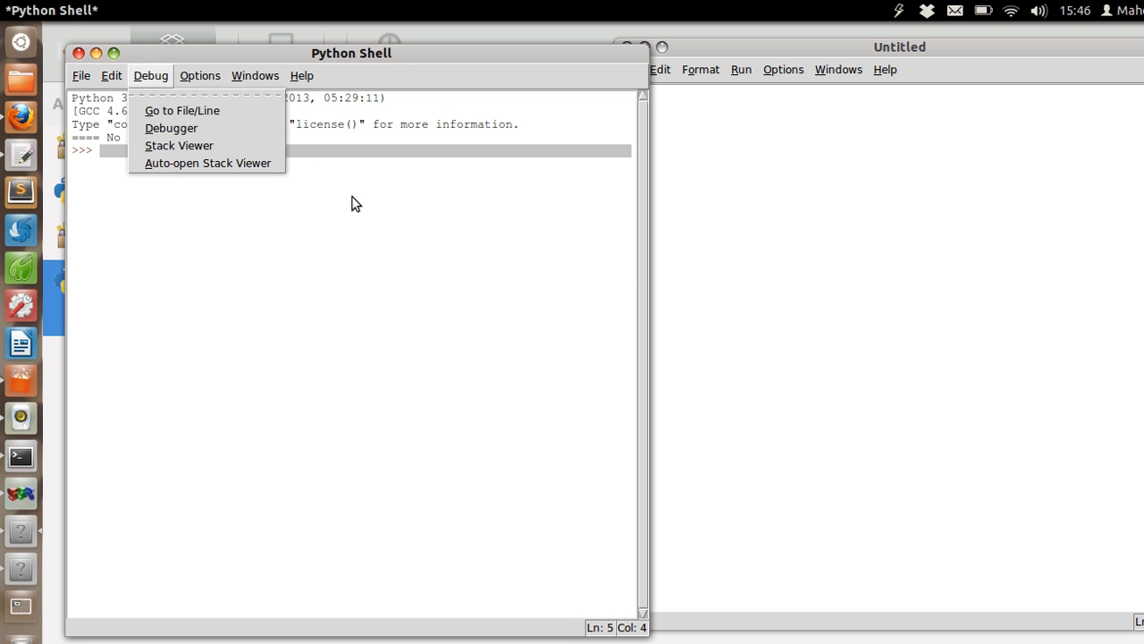
{"action": "mouse_move", "coordinate": [352, 197]}
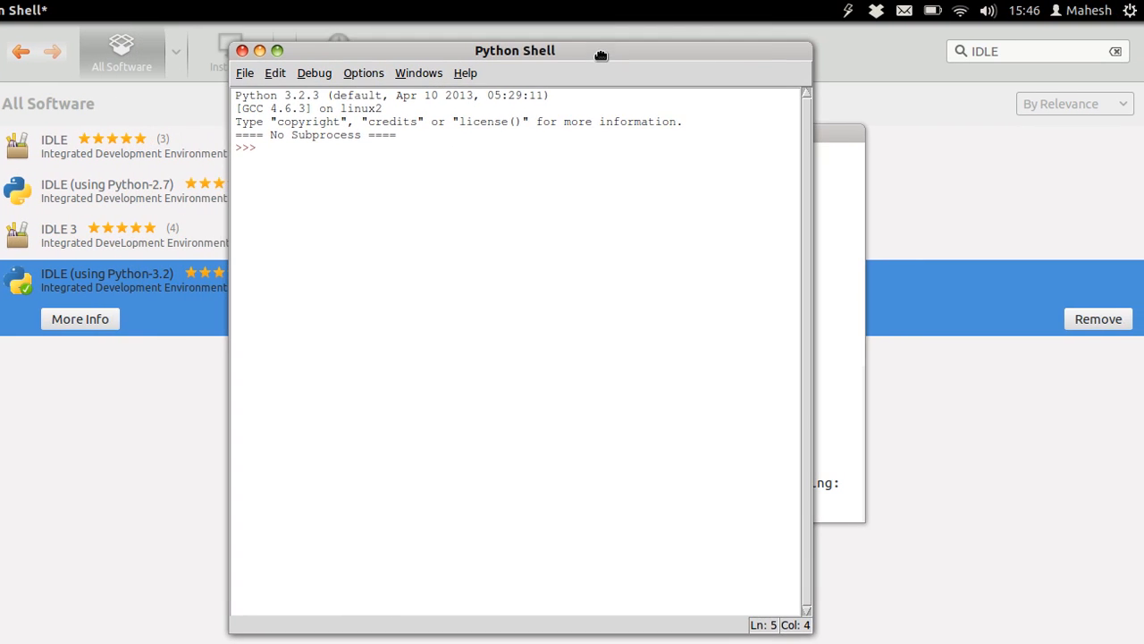
{"action": "left_click_drag", "start_coordinate": [514, 50], "coordinate": [566, 48]}
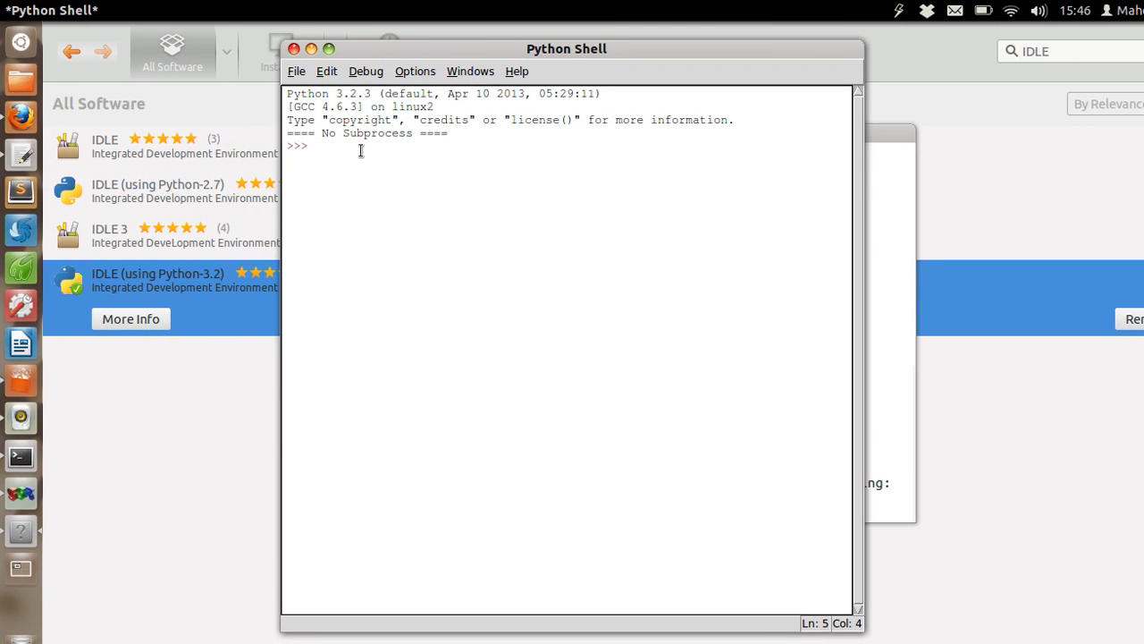